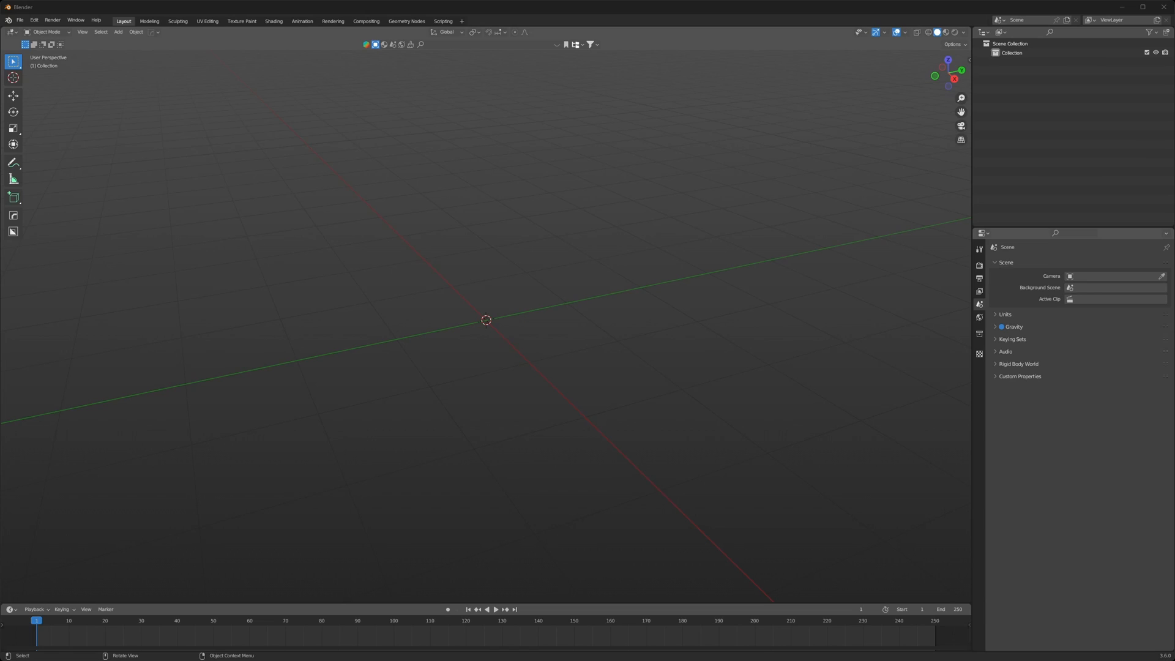
- Add a cube, subdivide it, round it with To Sphere, and split into two 3D views
{"action": "left_click", "coordinate": [118, 32]}
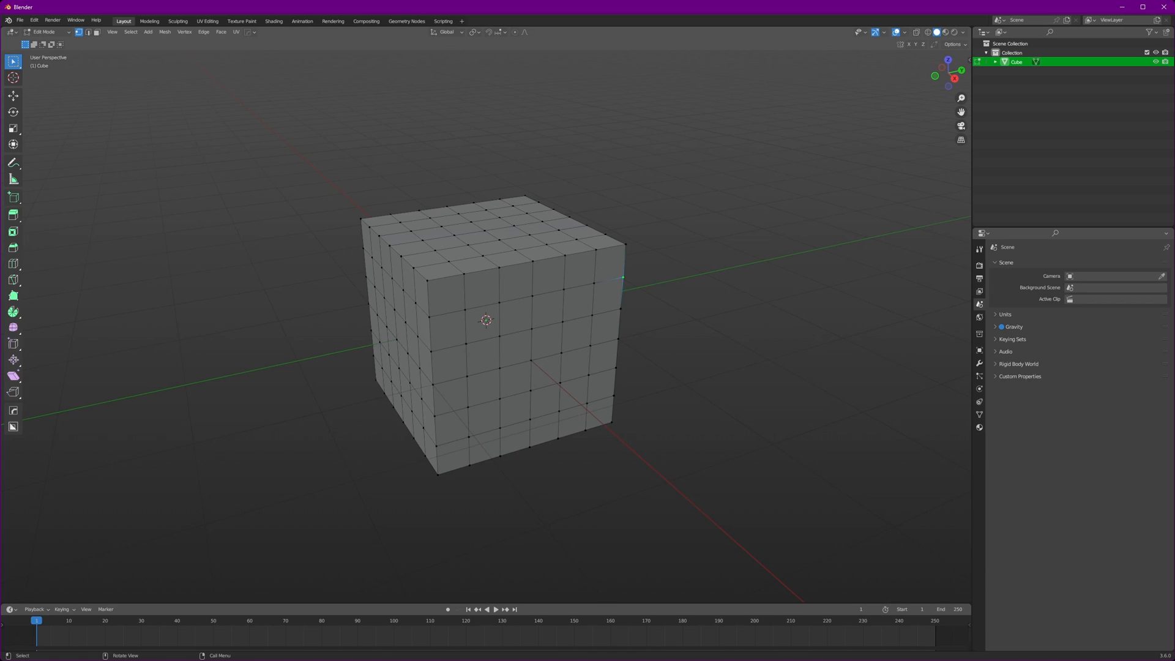
{"action": "key", "text": "shift+alt+s"}
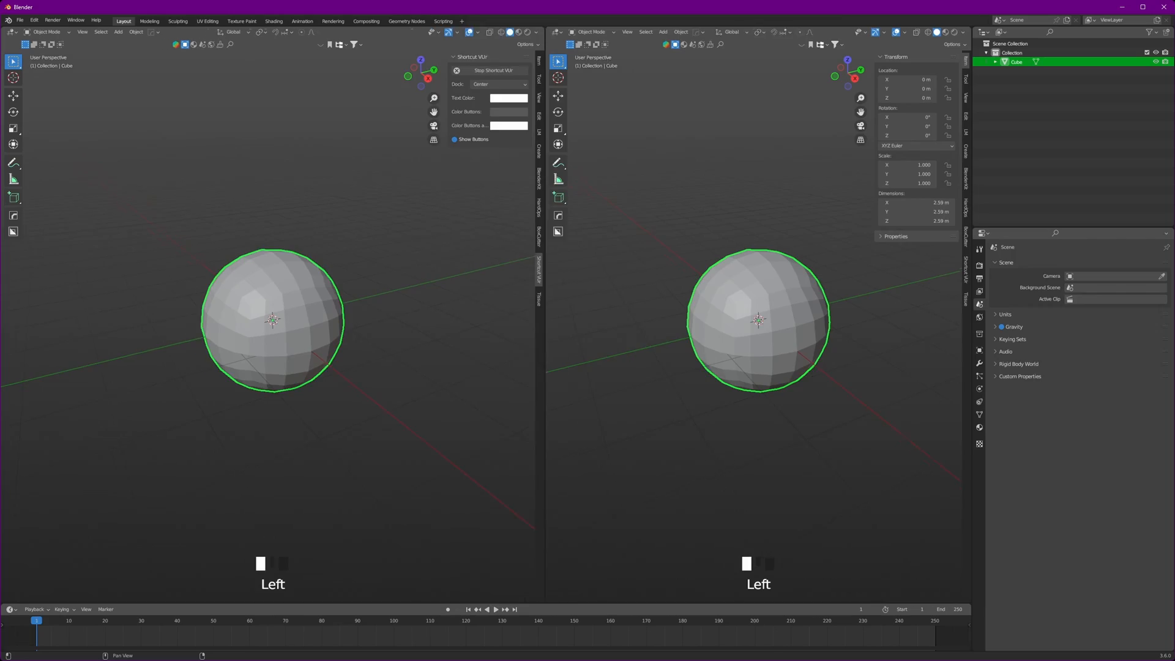
- Replace Principled BSDF with a Transparent/Emission Mix Shader driven by a mapped Voronoi texture
{"action": "left_click", "coordinate": [396, 32]}
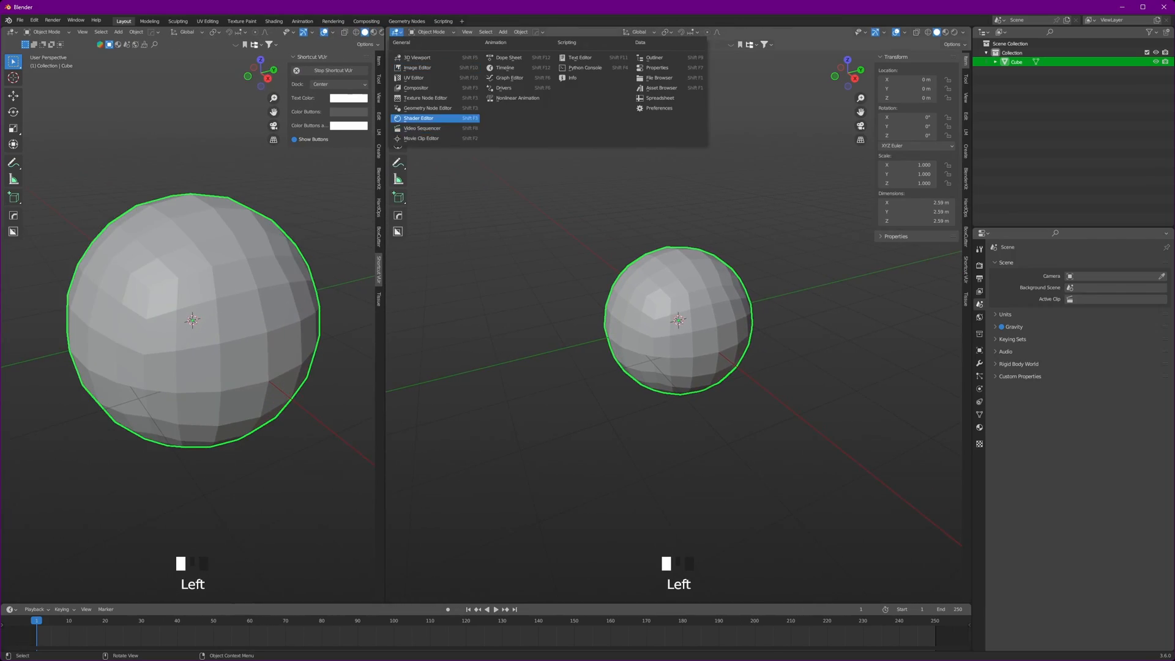
{"action": "left_click", "coordinate": [418, 117]}
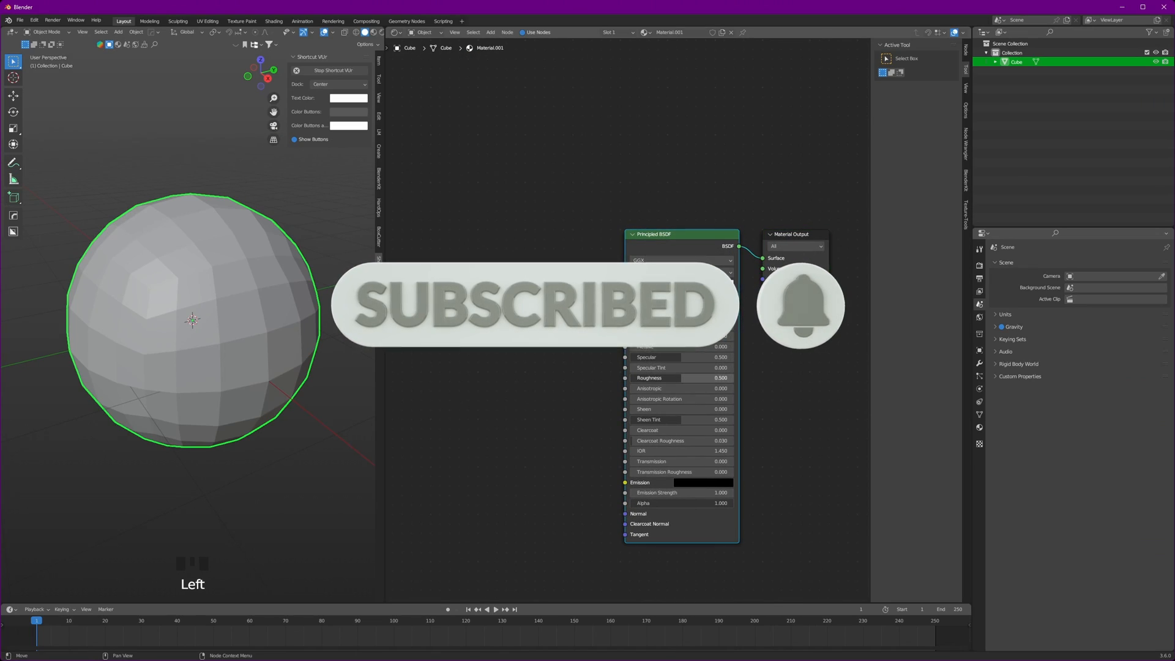
{"action": "key", "text": "shift+a"}
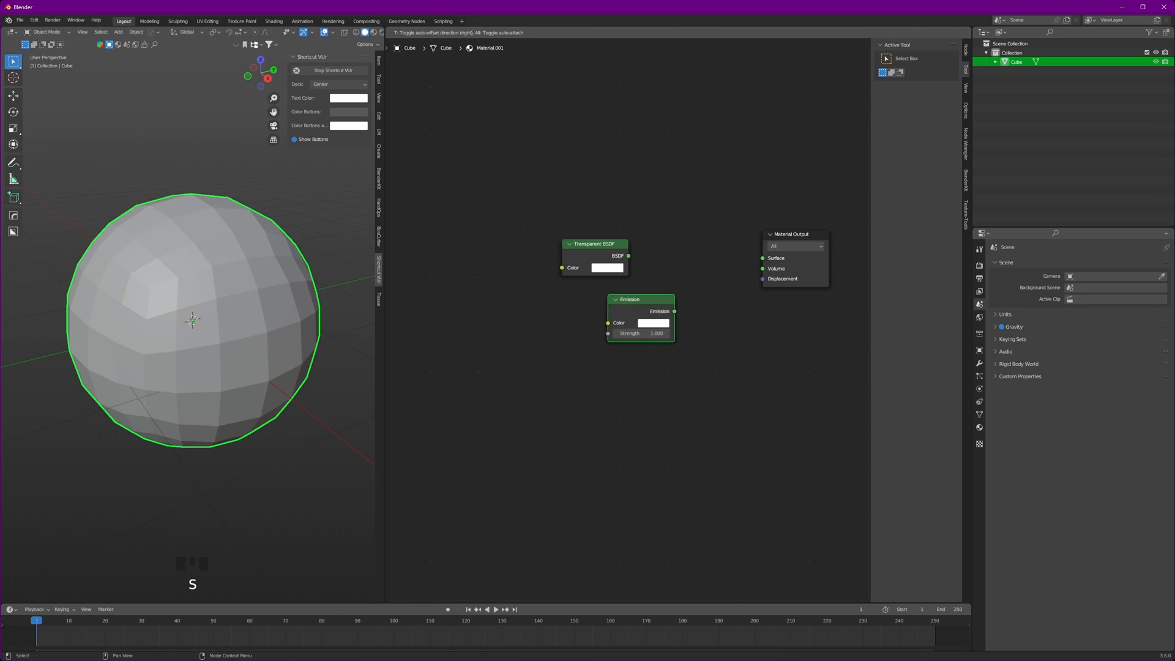
{"action": "key", "text": "ctrl+z"}
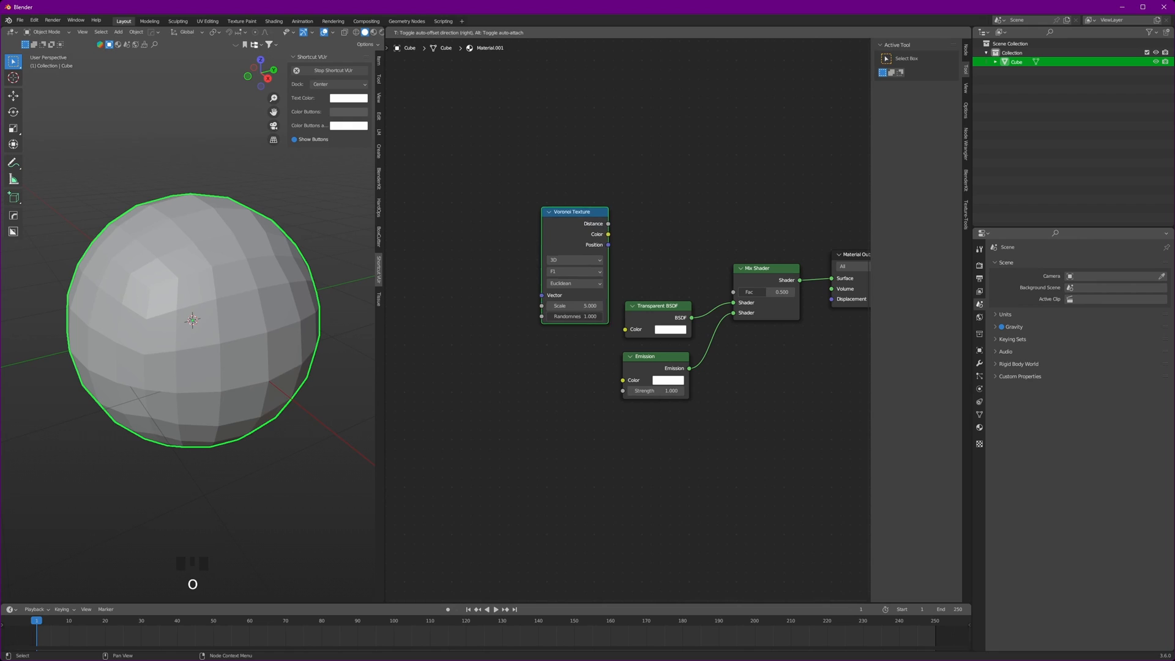
{"action": "left_click_drag", "start_coordinate": [608, 234], "coordinate": [732, 292]}
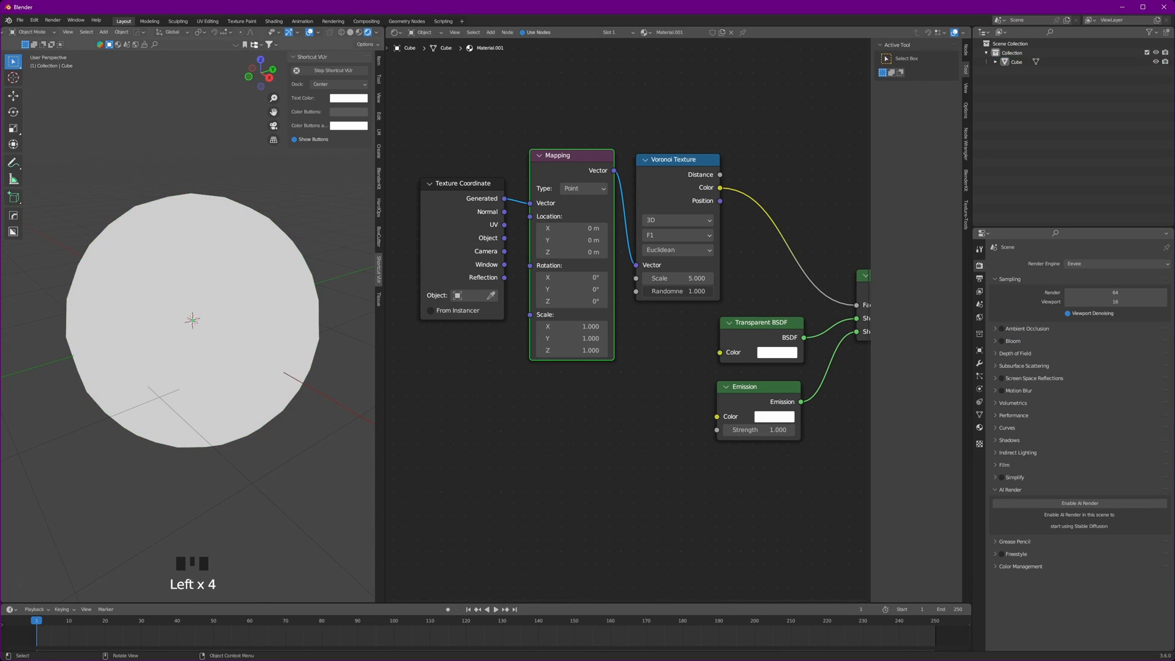
- Set Alpha Blend with Alpha Hashed shadows and insert a Color Ramp after Voronoi
{"action": "left_click", "coordinate": [192, 321]}
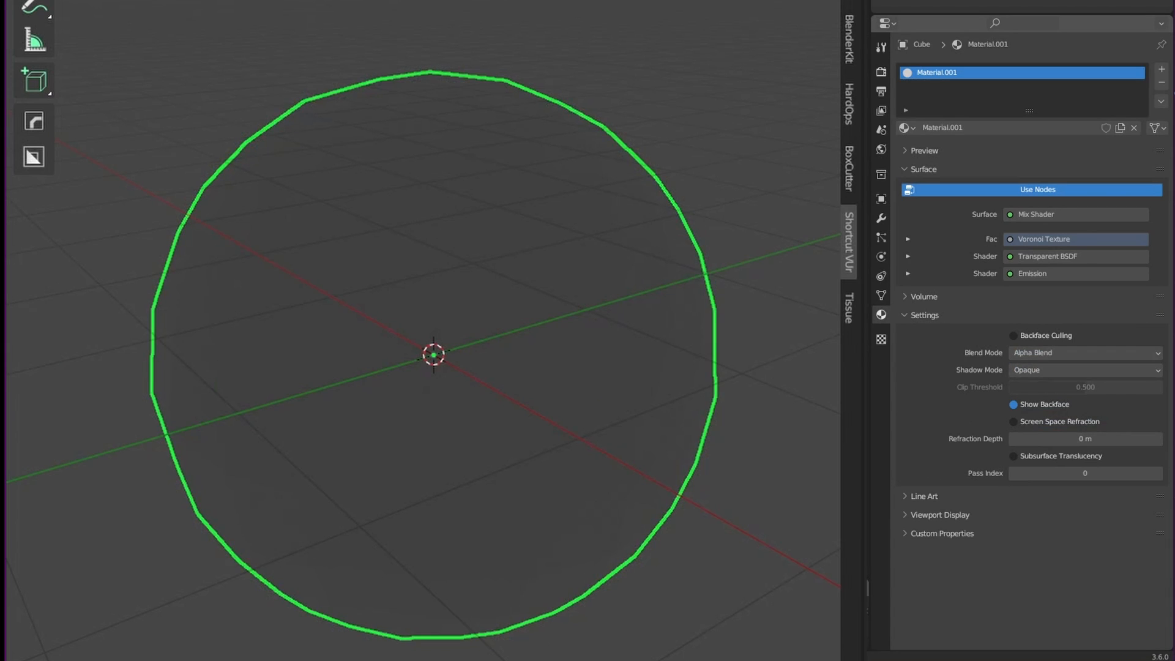
{"action": "left_click", "coordinate": [1084, 369]}
{"action": "type", "text": "colo"}
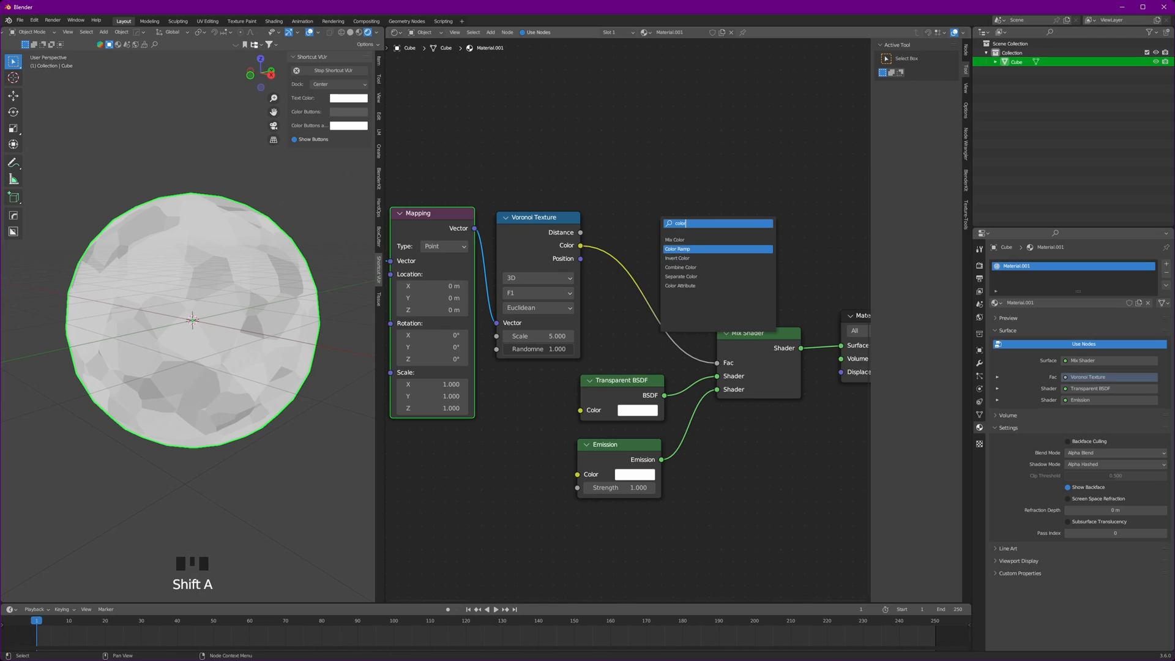
{"action": "left_click", "coordinate": [675, 249]}
{"action": "type", "text": "#frame"}
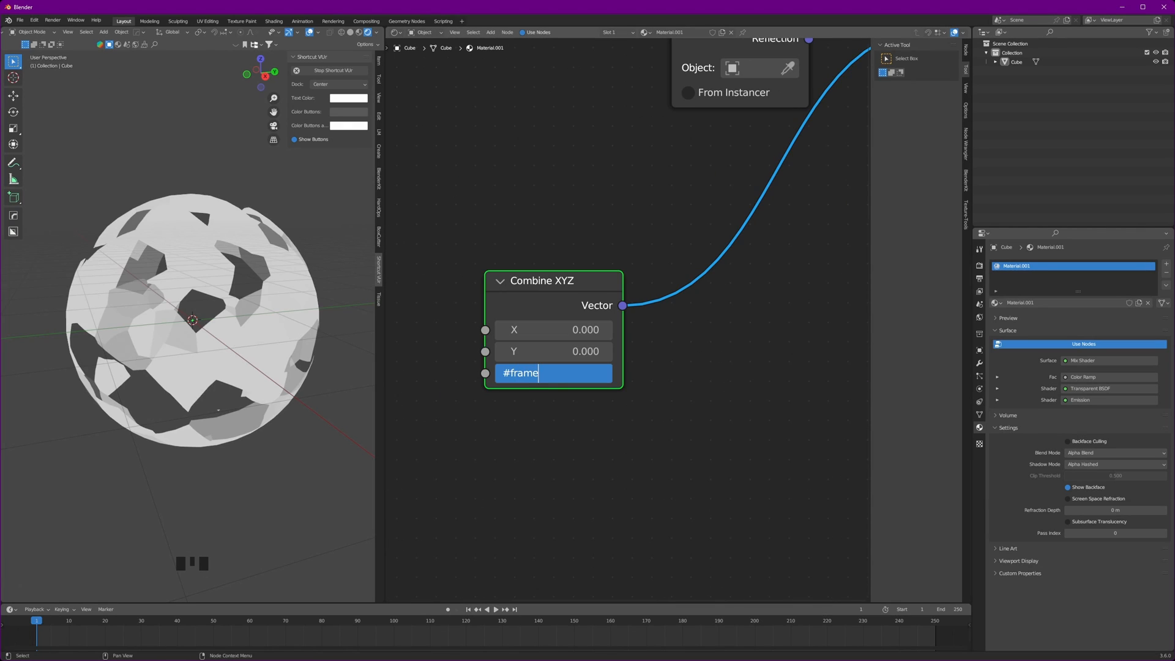
- Feed Mapping Location from a Combine XYZ with Z = #frame/24, and add an Empty
{"action": "key", "text": "space"}
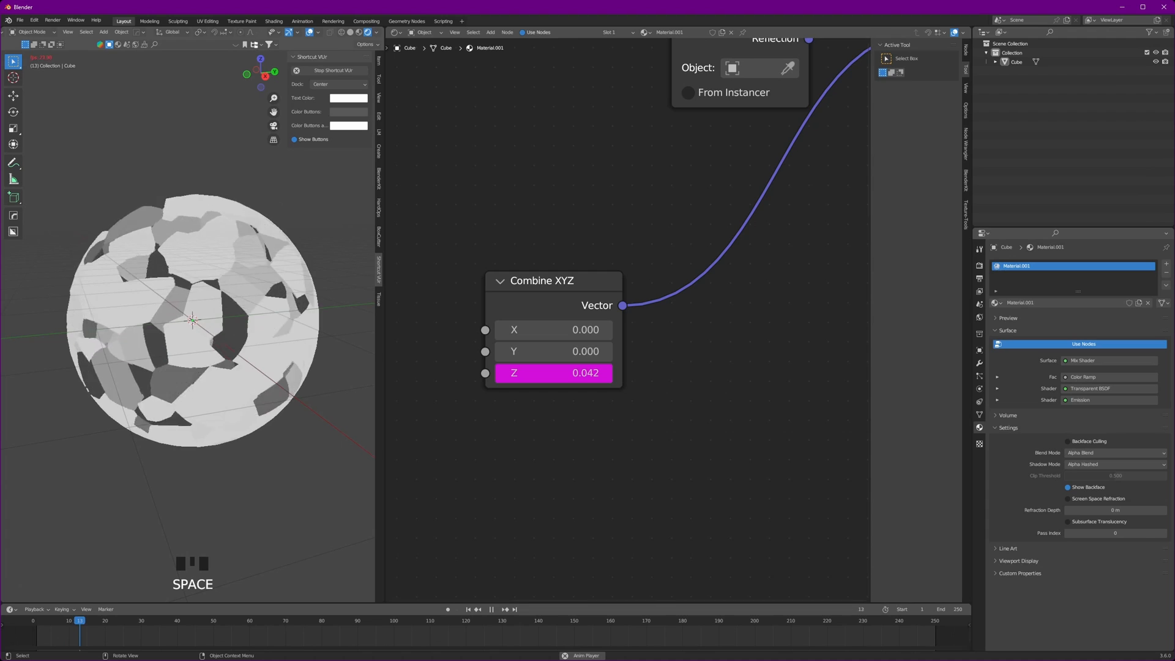
{"action": "type", "text": "frame/24"}
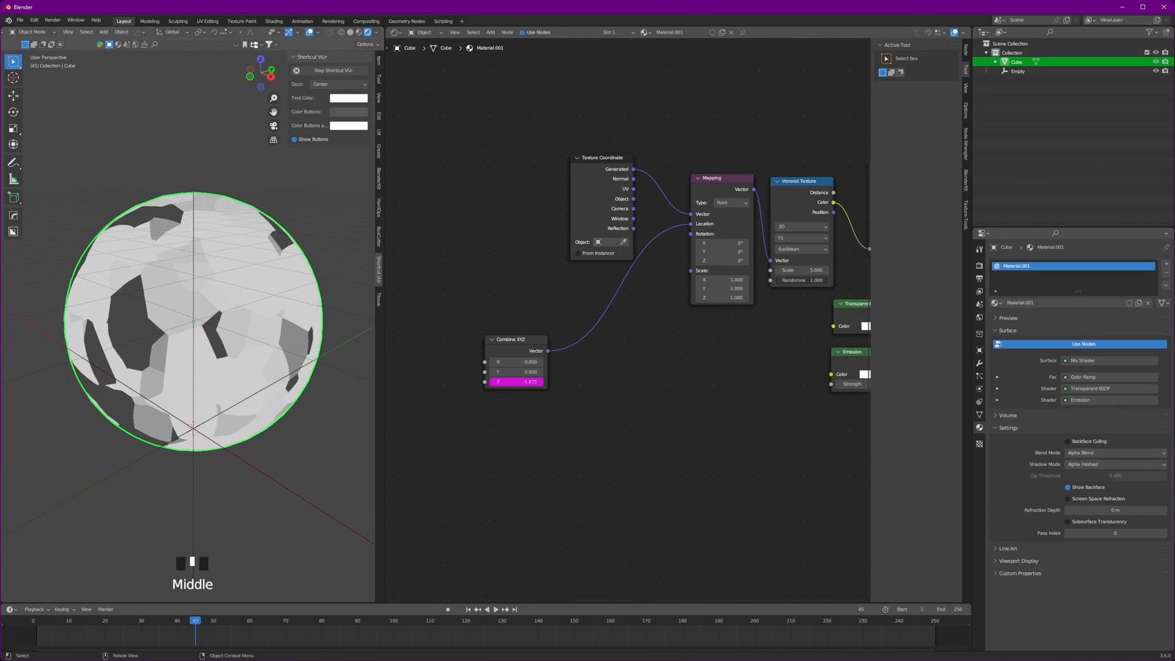
{"action": "scroll", "scroll_direction": "up", "scroll_amount": 3}
{"action": "type", "text": "colo"}
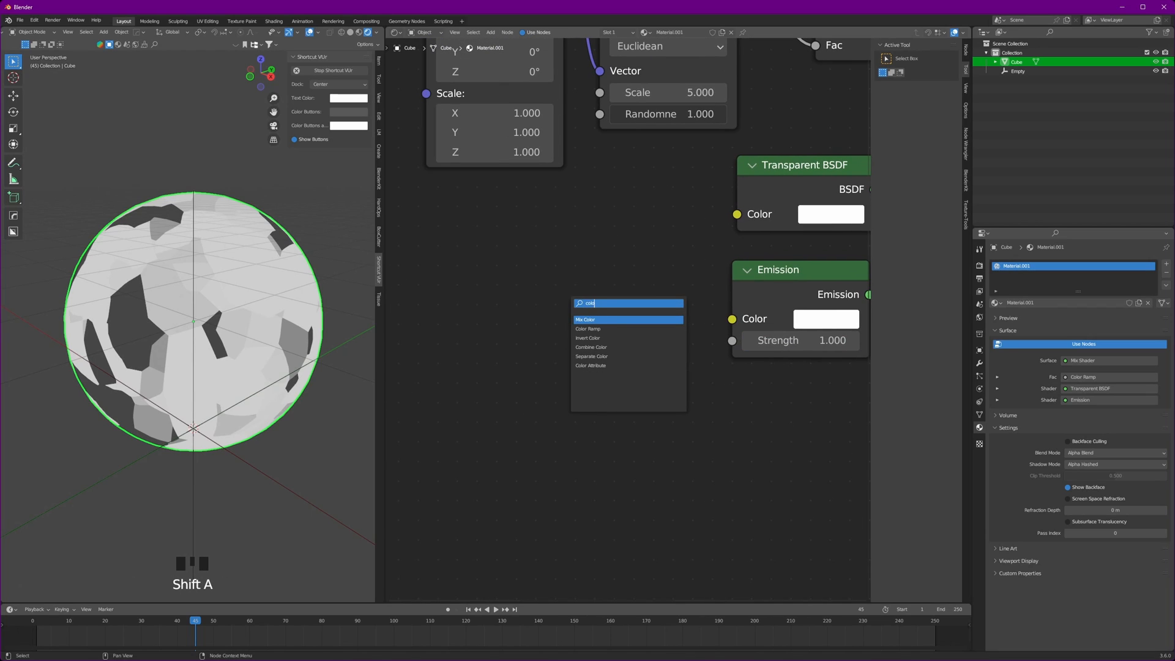
- Colour the Emission with a blue Color Ramp at strength 10 and enable Bloom
{"action": "left_click", "coordinate": [588, 328]}
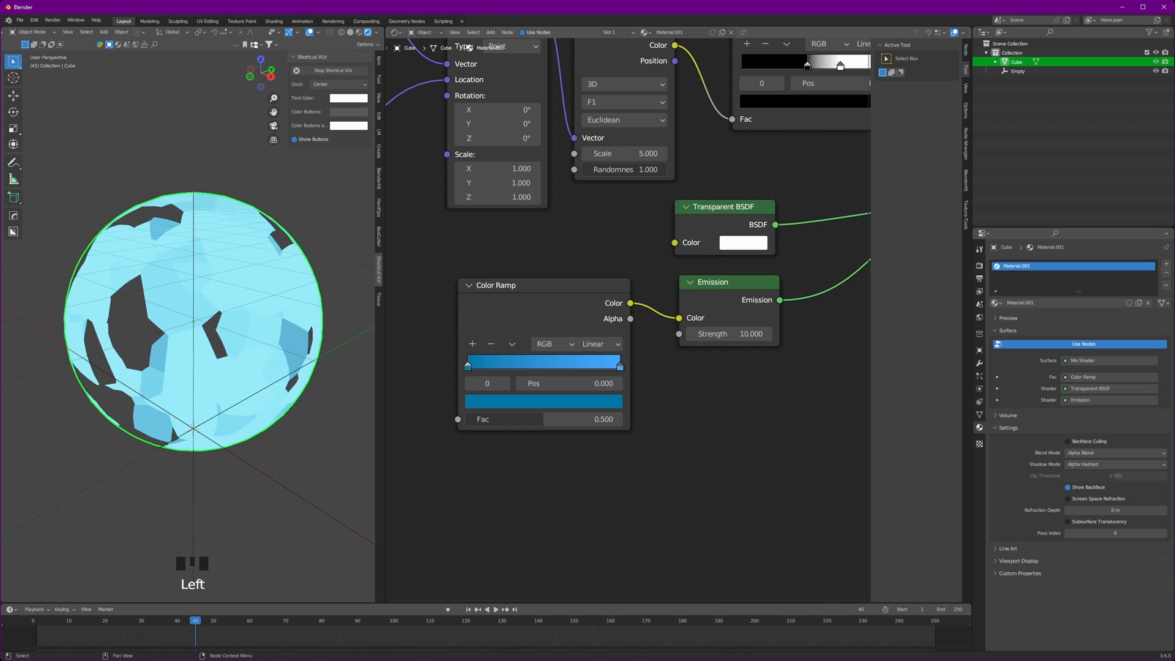
{"action": "left_click", "coordinate": [978, 249]}
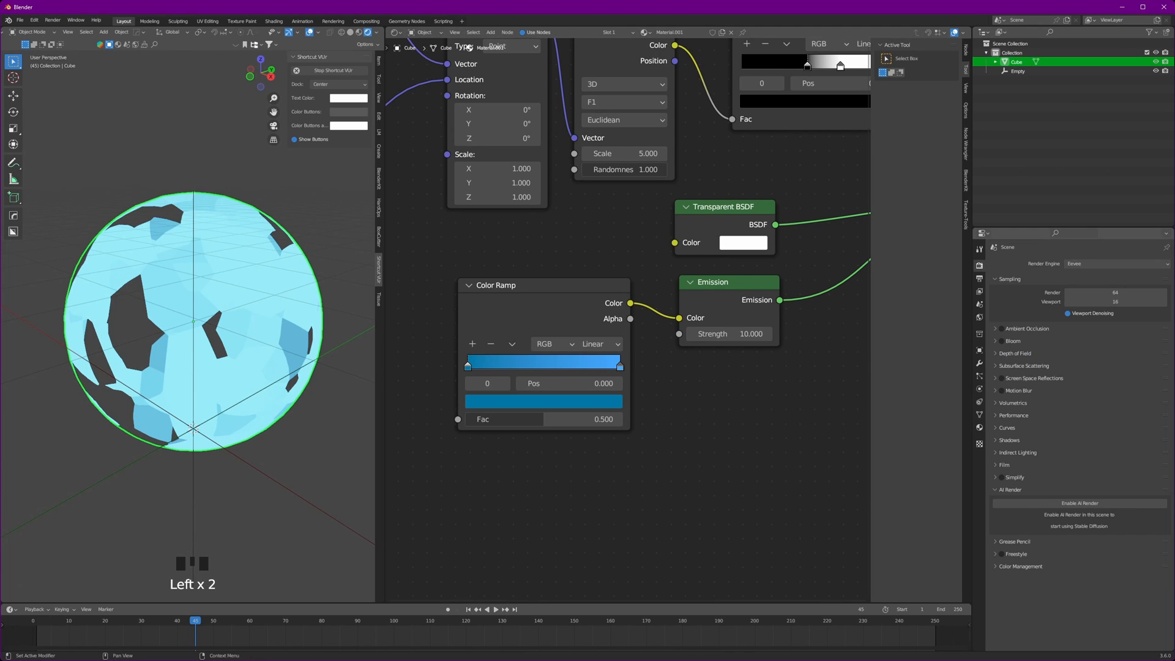
{"action": "scroll", "scroll_direction": "down", "scroll_amount": 3}
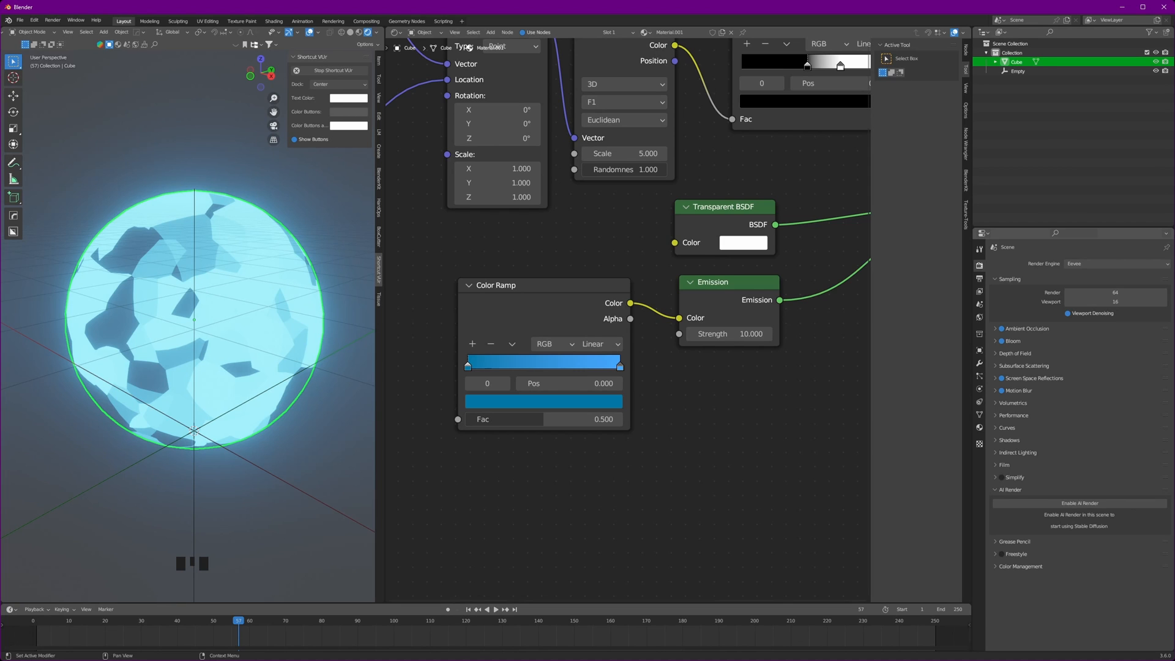
{"action": "scroll", "scroll_direction": "down", "scroll_amount": 3}
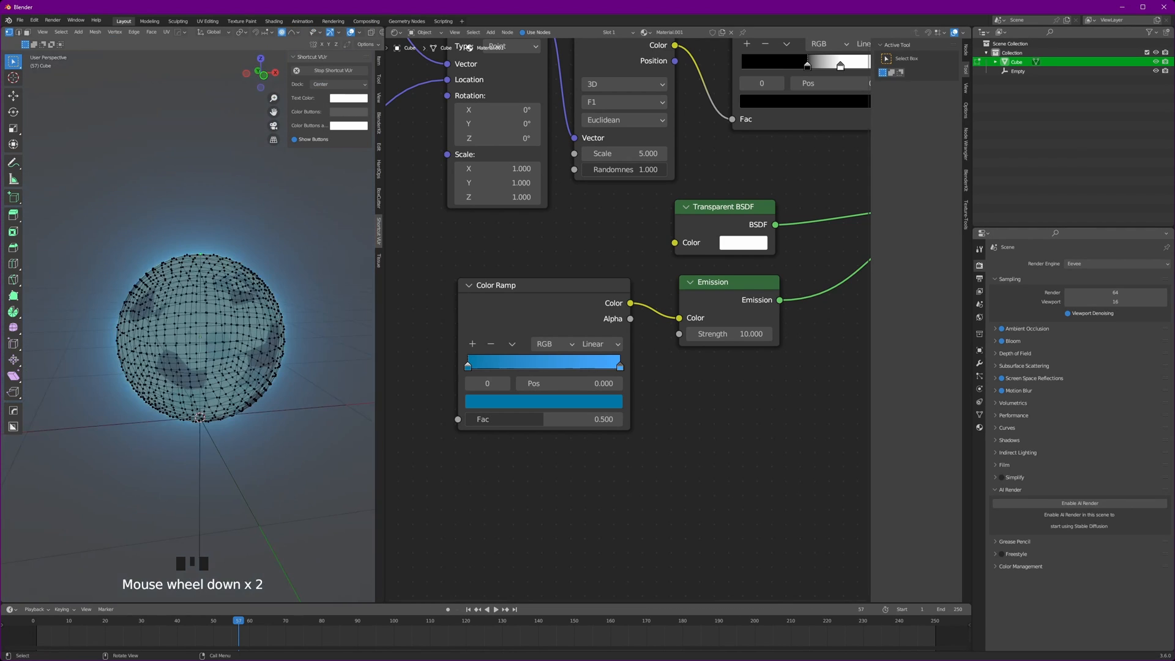
{"action": "key", "text": "g"}
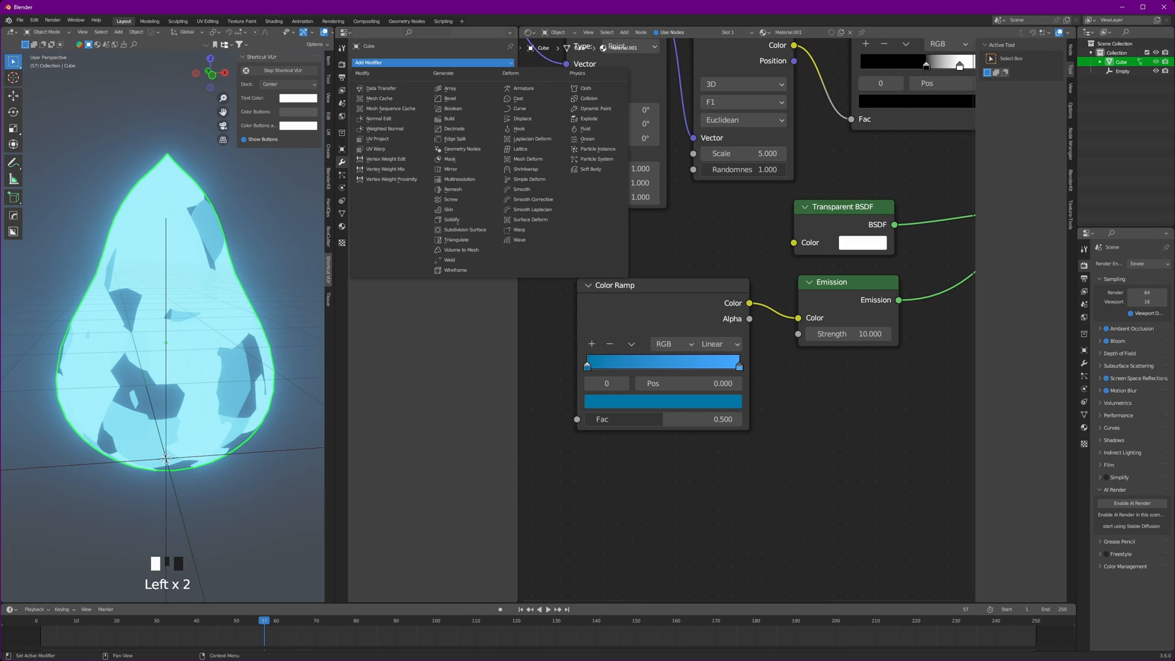
{"action": "mouse_move", "coordinate": [521, 189]}
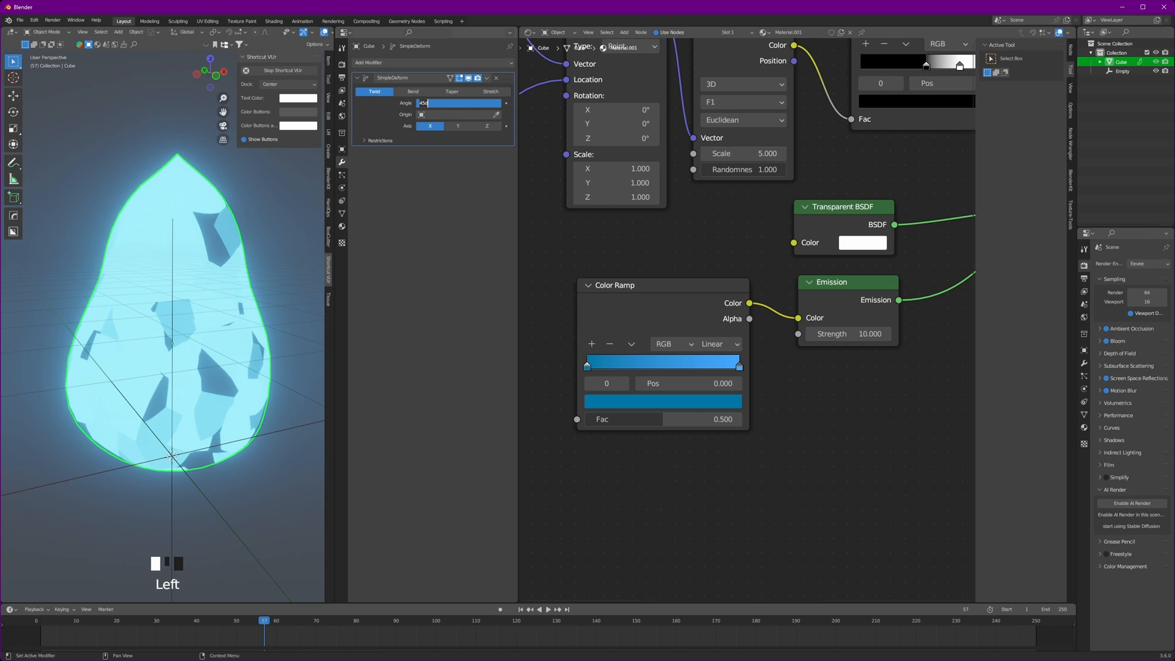
- Add a Simple Deform Twist of 360° on the Z axis and play it back
{"action": "left_click", "coordinate": [485, 125]}
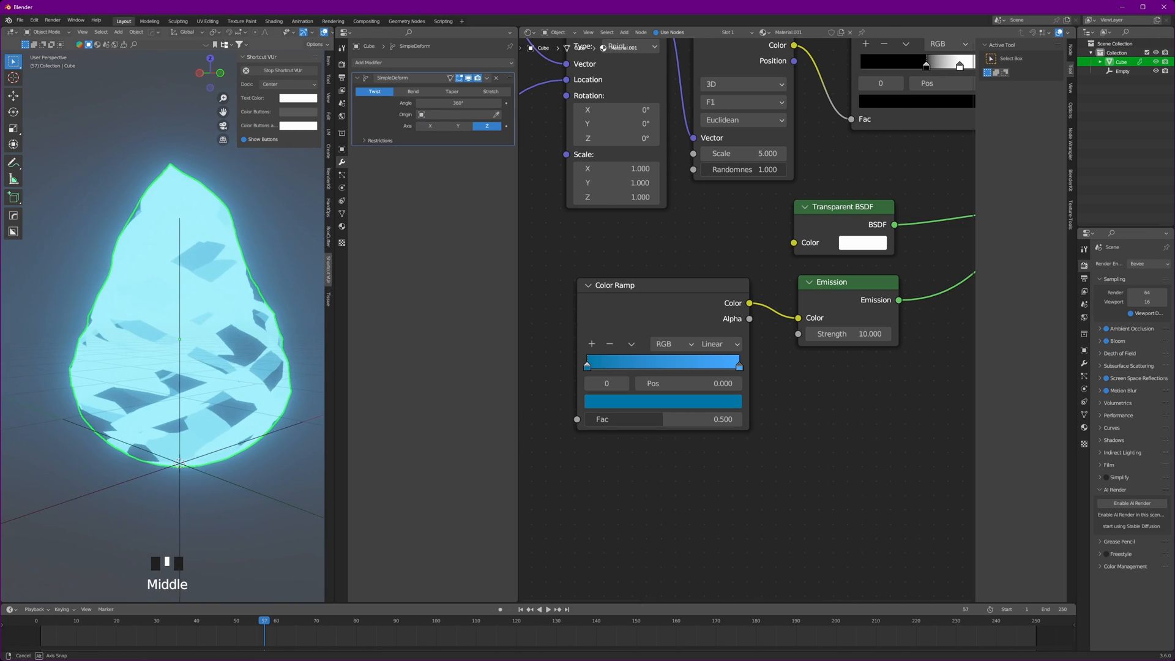
{"action": "key", "text": "space"}
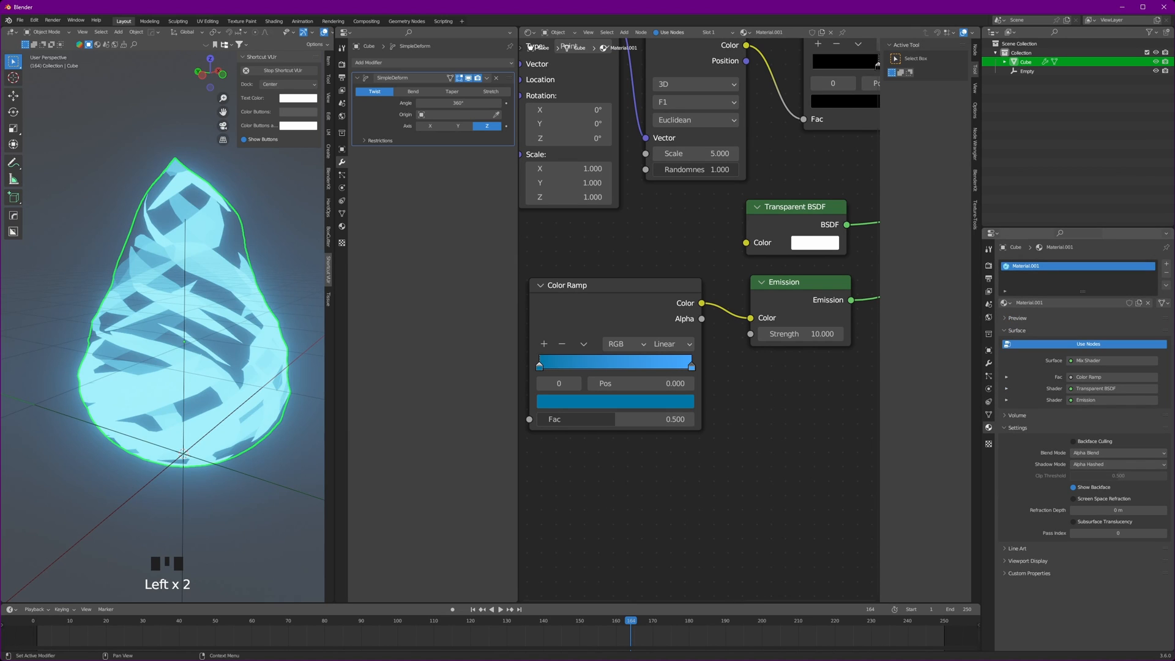
{"action": "key", "text": "space"}
{"action": "type", "text": "fre"}
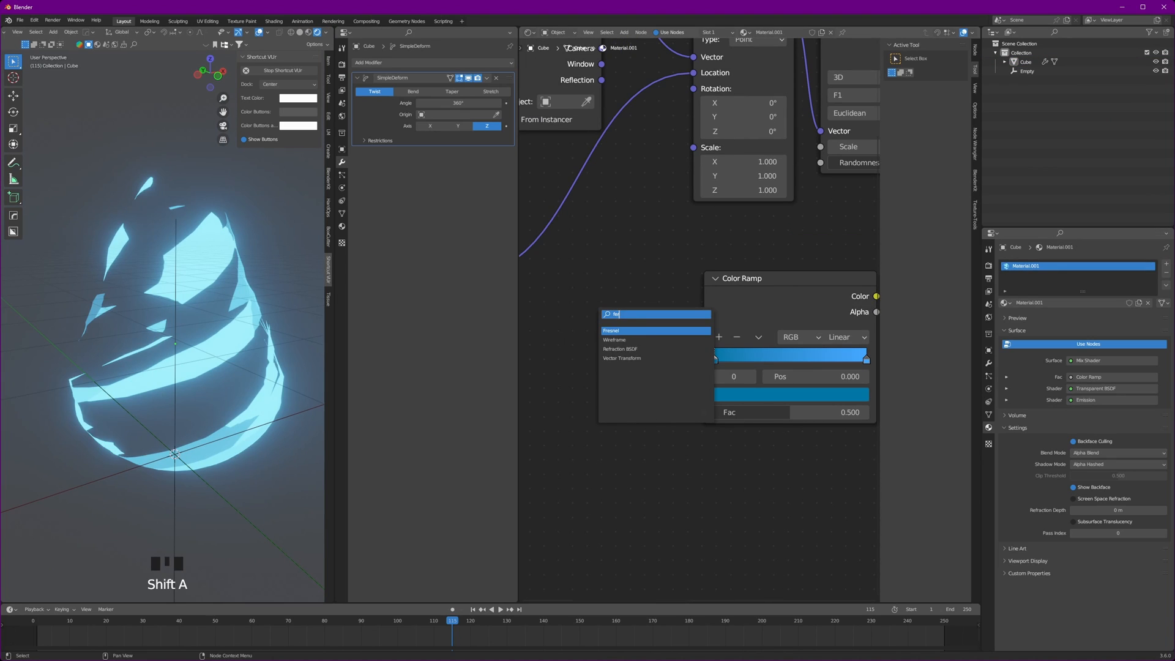
- Enable backface culling and connect a Fresnel node with IOR 0.960 to the Color Ramp Fac
{"action": "left_click", "coordinate": [611, 331]}
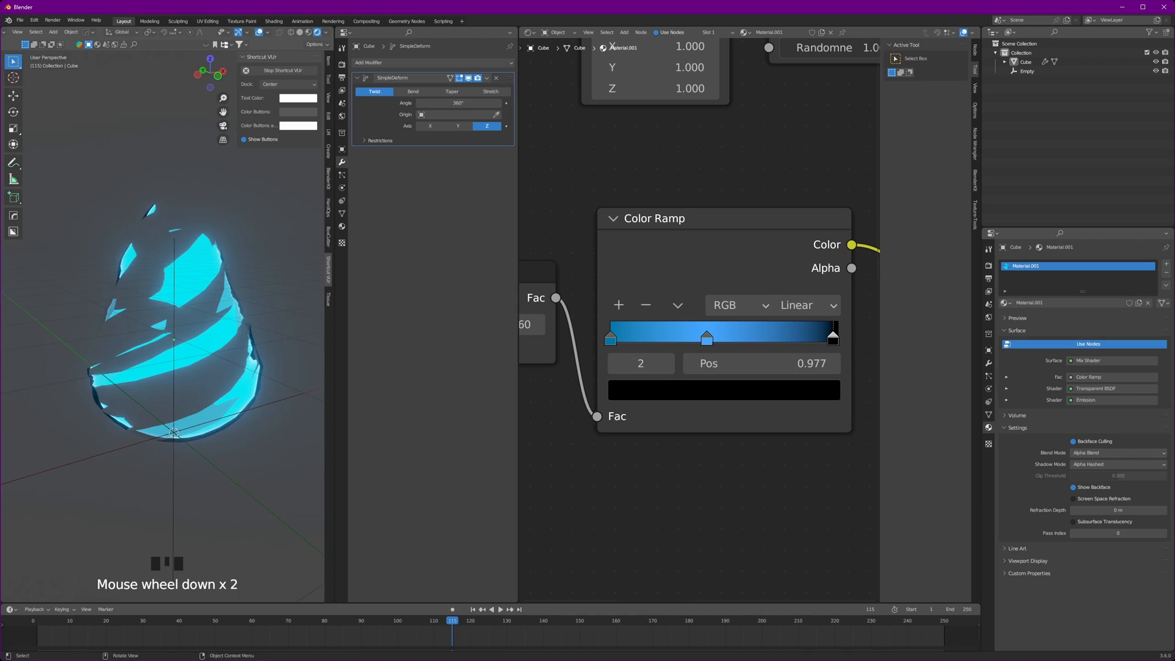
{"action": "key", "text": "space"}
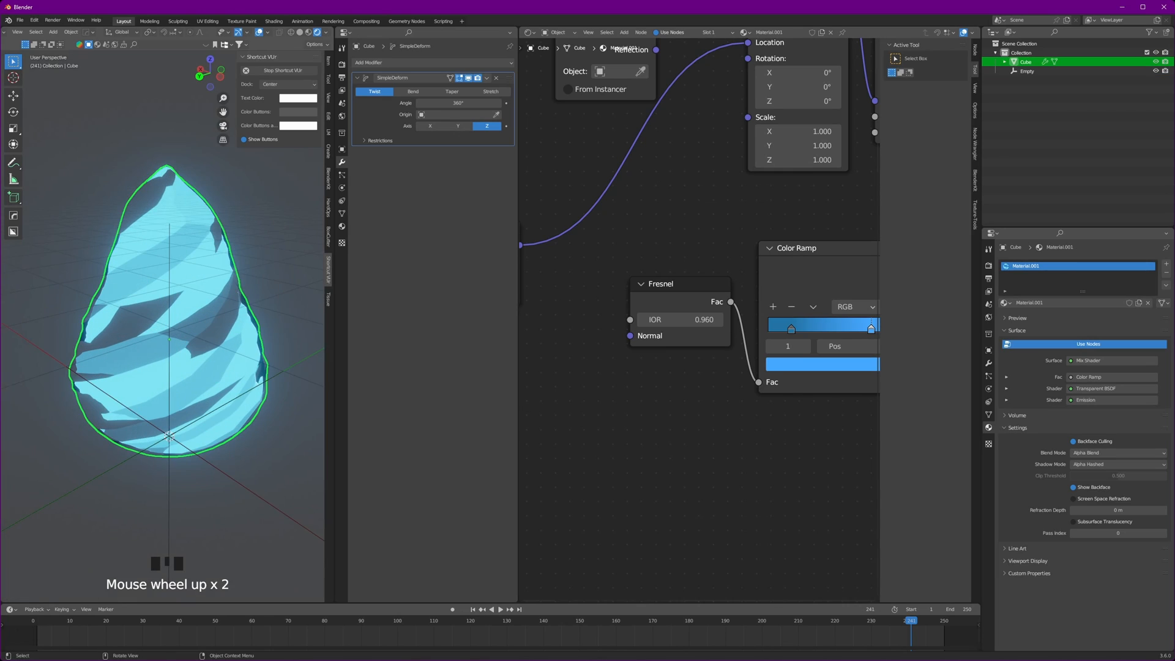
- Add a Displace modifier using the Empty's coordinates and a Clouds texture
{"action": "left_click", "coordinate": [433, 62]}
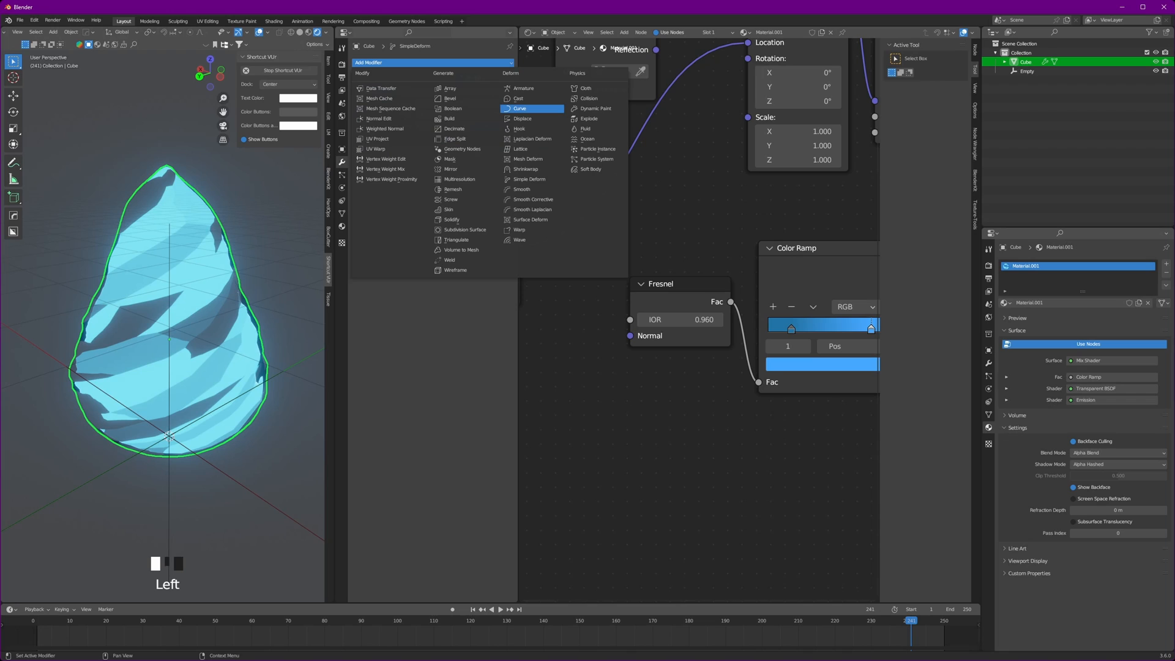
{"action": "left_click", "coordinate": [522, 118]}
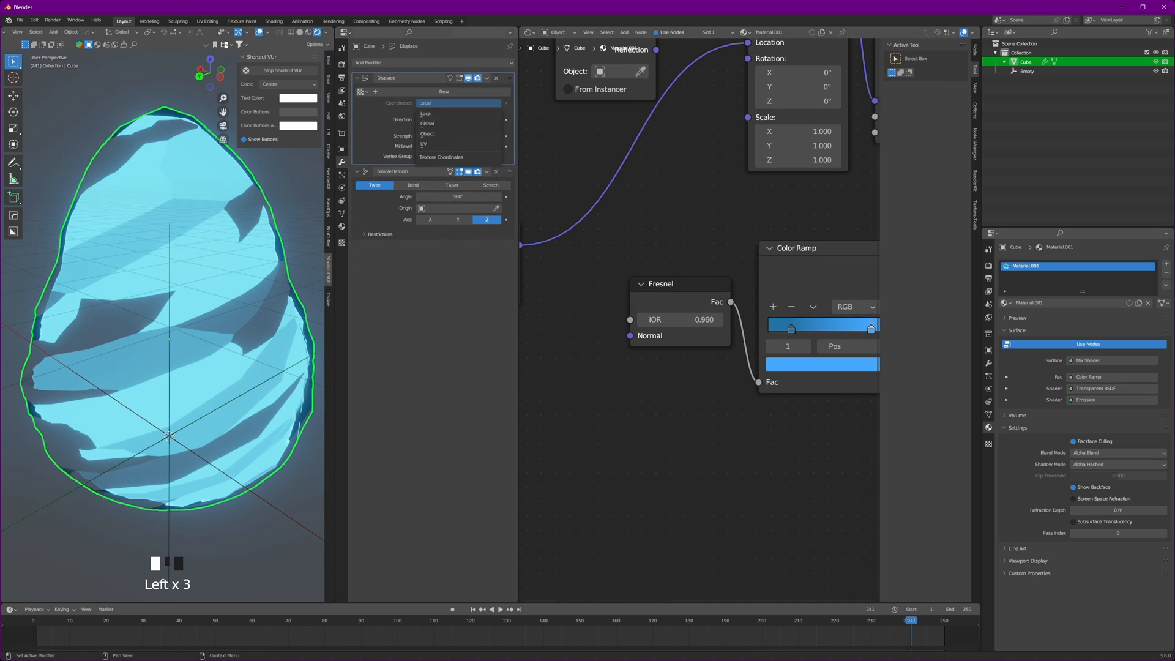
{"action": "left_click", "coordinate": [427, 134]}
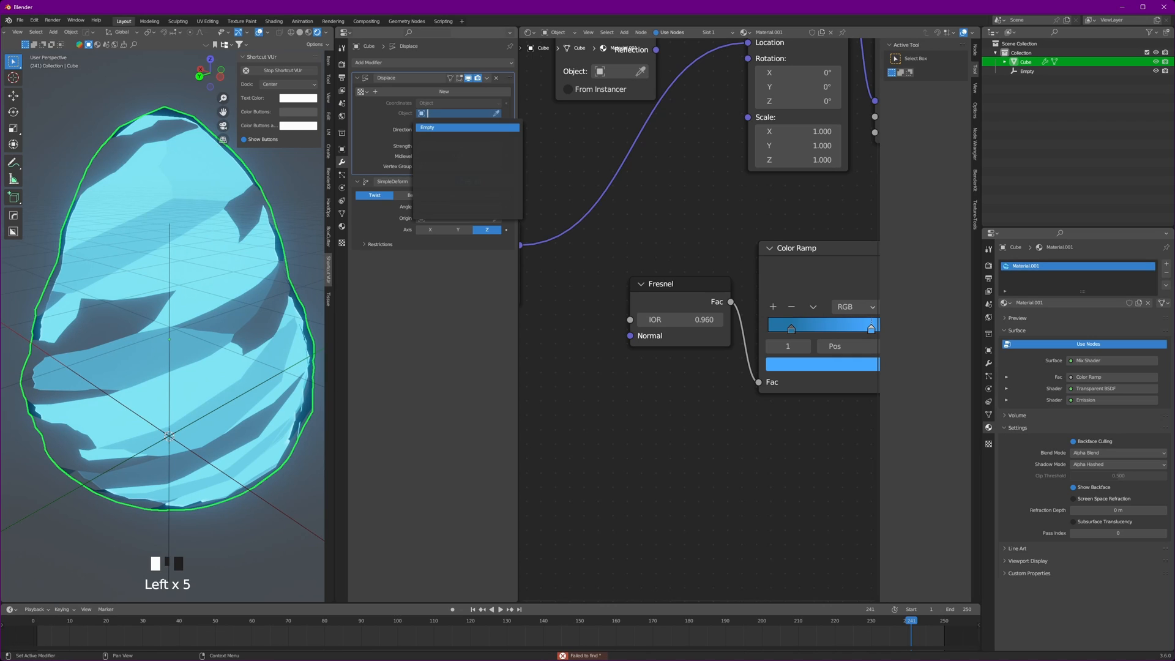
{"action": "left_click", "coordinate": [427, 127]}
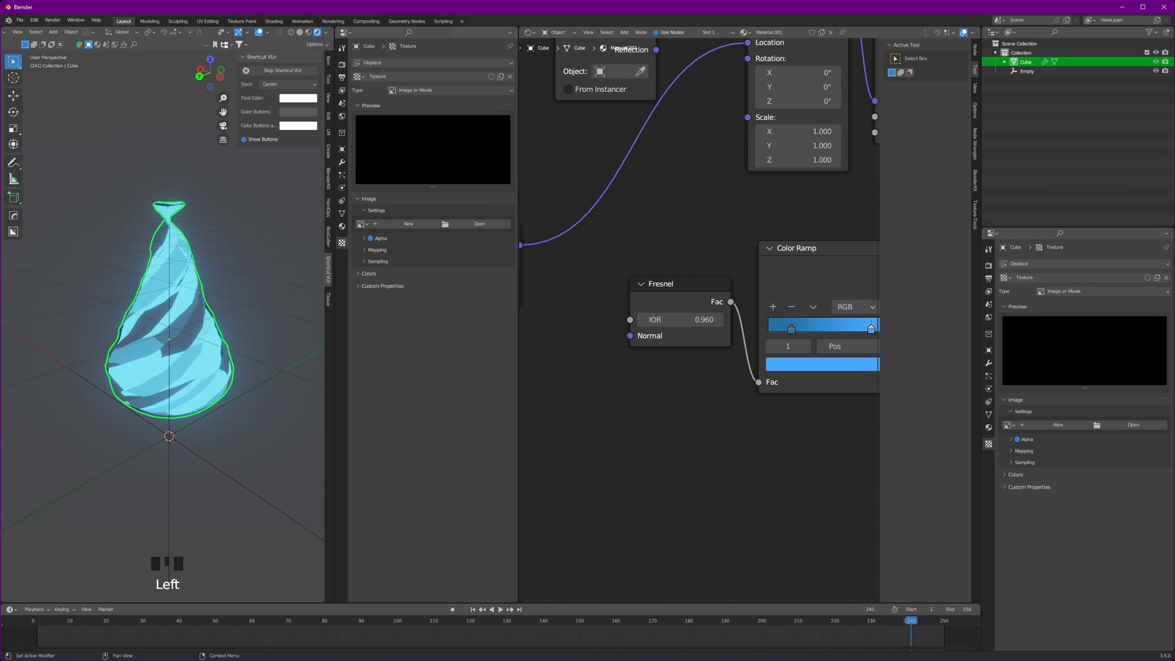
{"action": "left_click", "coordinate": [450, 90]}
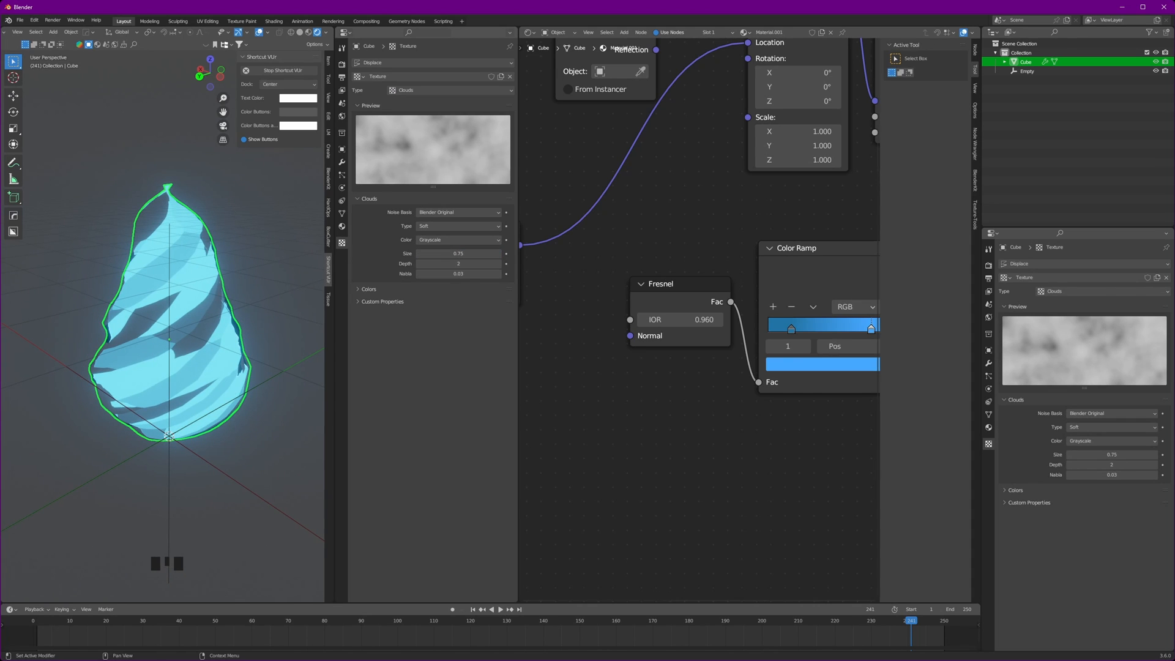
{"action": "key", "text": "space"}
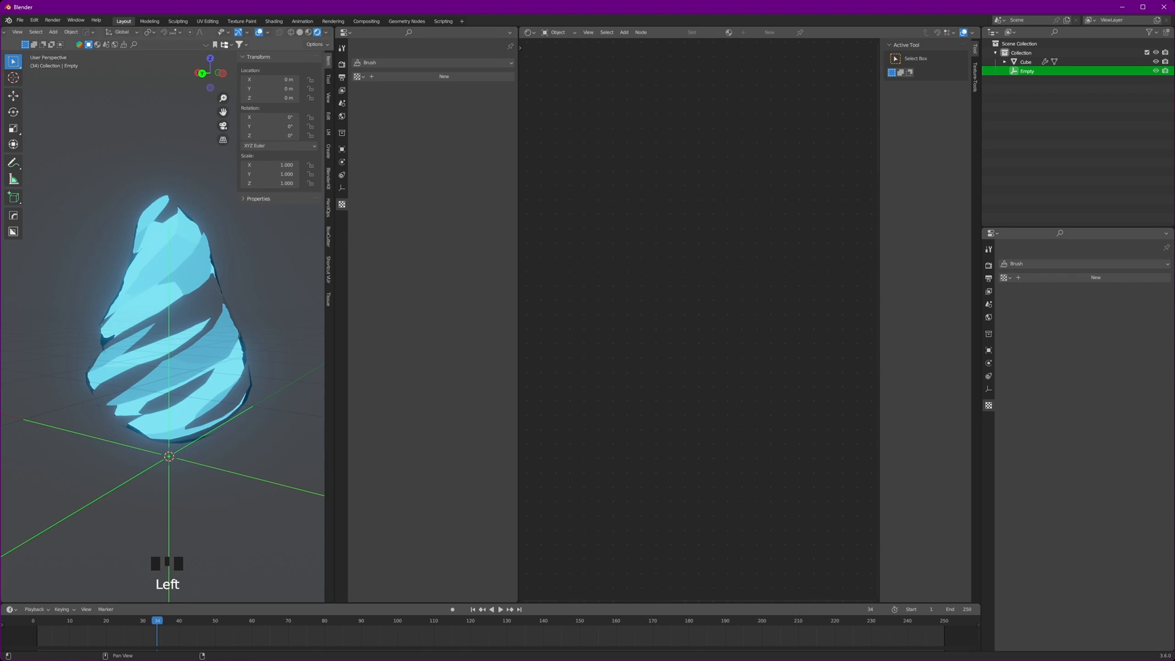
{"action": "mouse_move", "coordinate": [270, 97]}
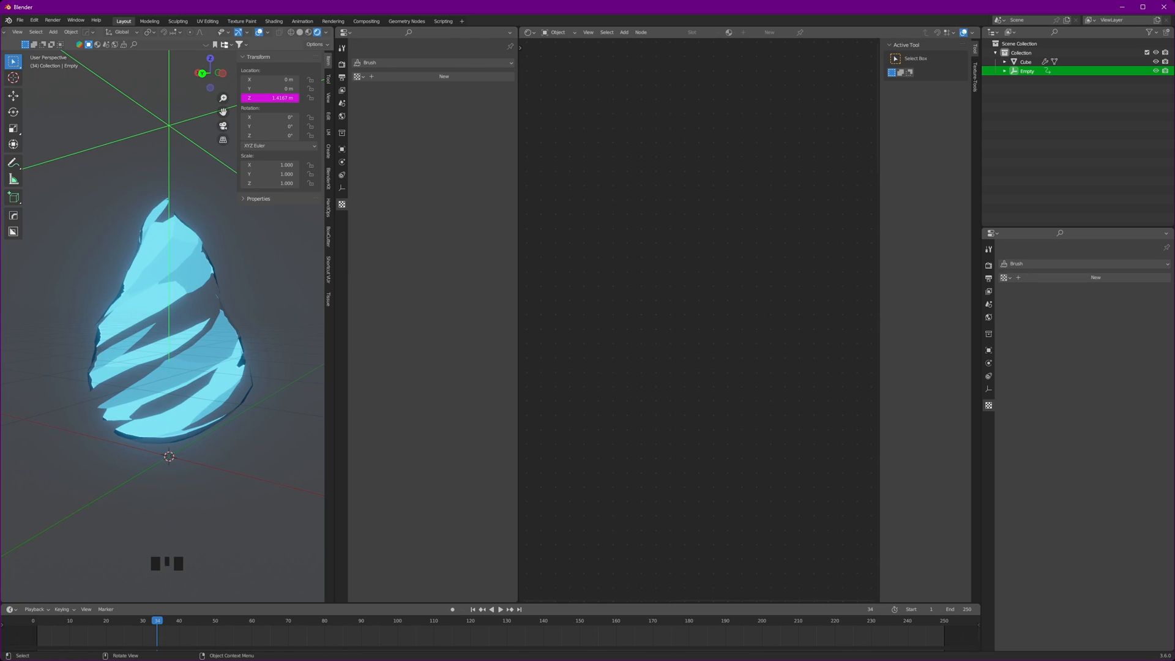
- Drive the Empty's Z location with #frame/24 and set the cloud size to 0.81
{"action": "scroll", "scroll_direction": "down", "scroll_amount": 3}
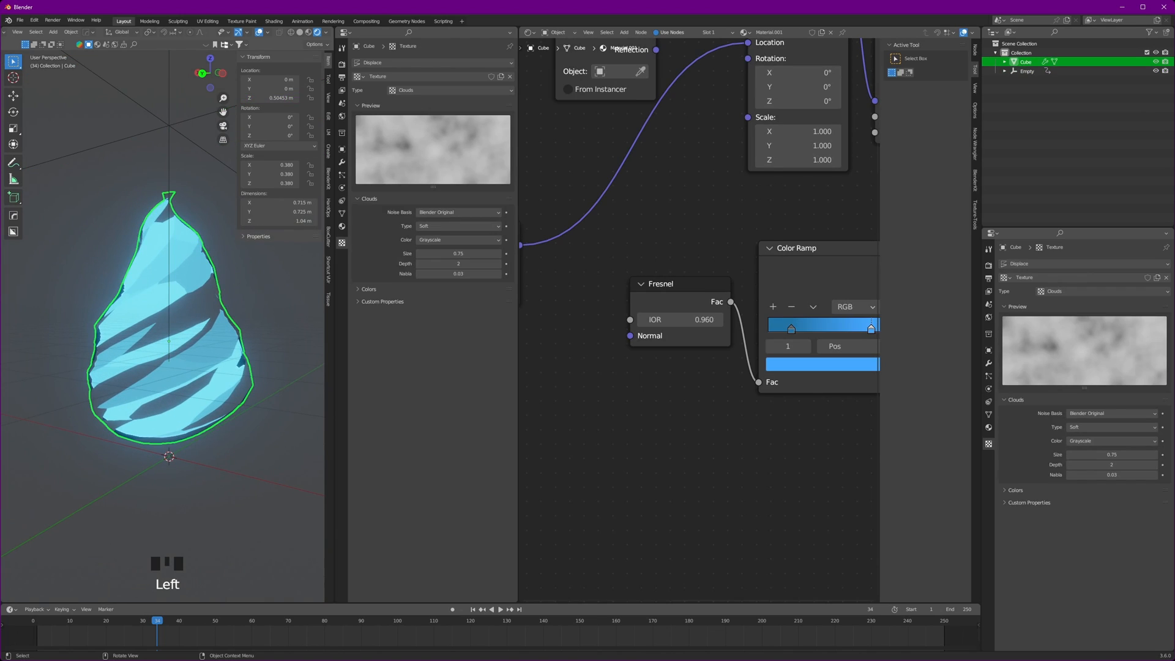
{"action": "key", "text": "ctrl+a"}
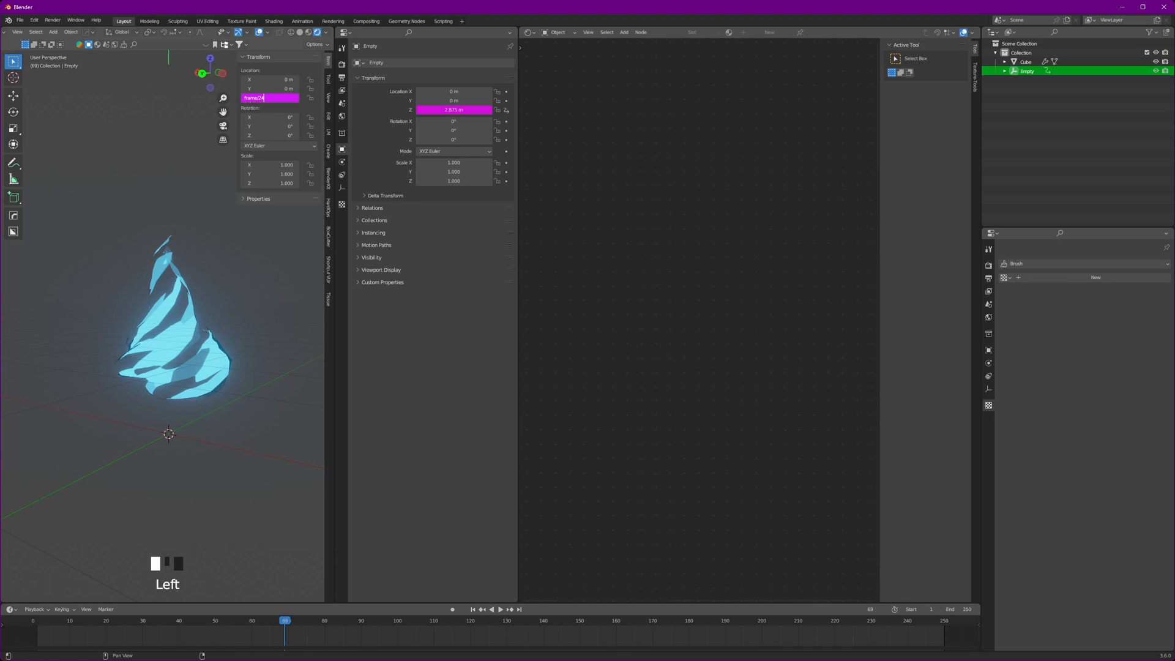
{"action": "key", "text": "space"}
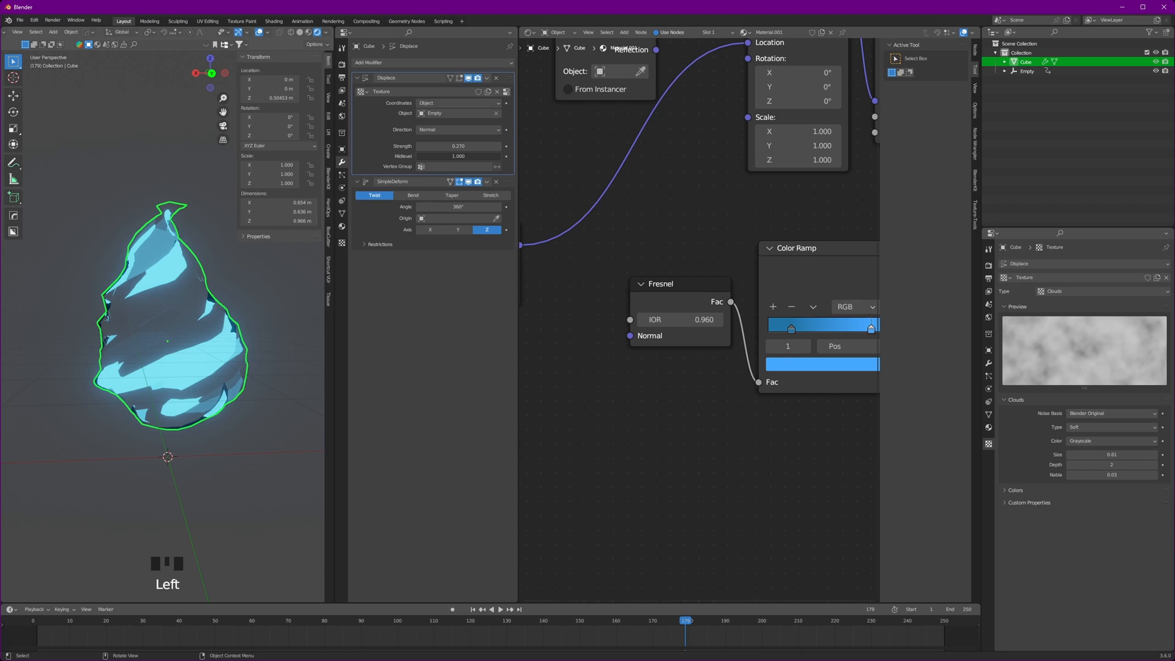
{"action": "key", "text": "space"}
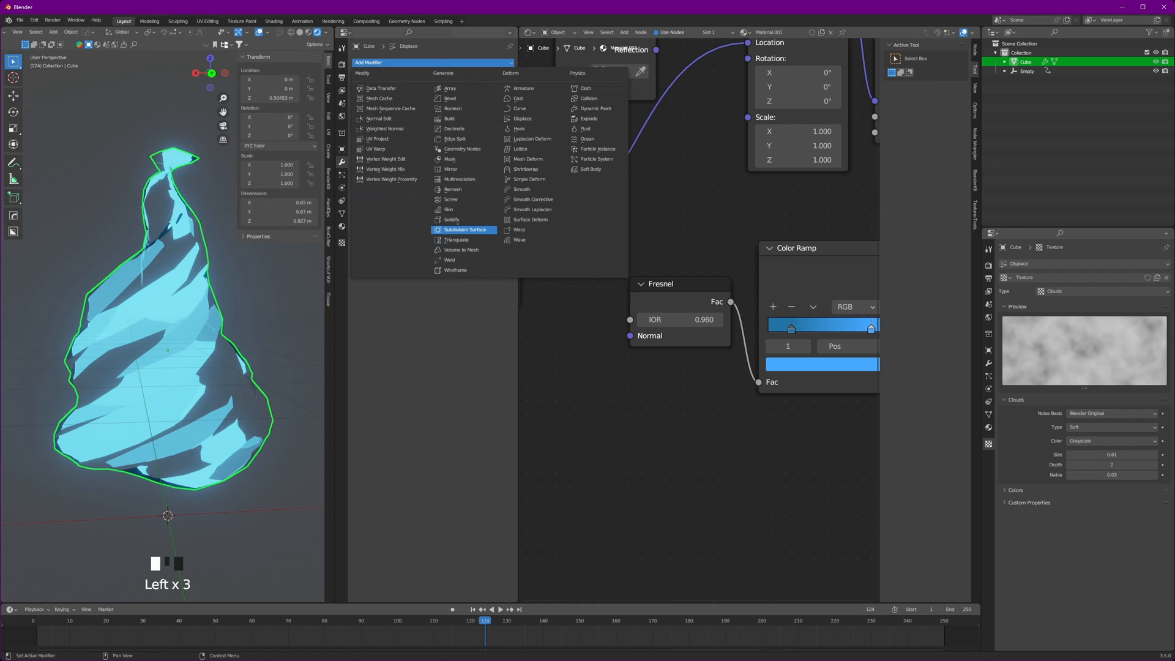
- Add a Catmull-Clark Subdivision Surface modifier with viewport level 2 to the flame
{"action": "left_click", "coordinate": [465, 230]}
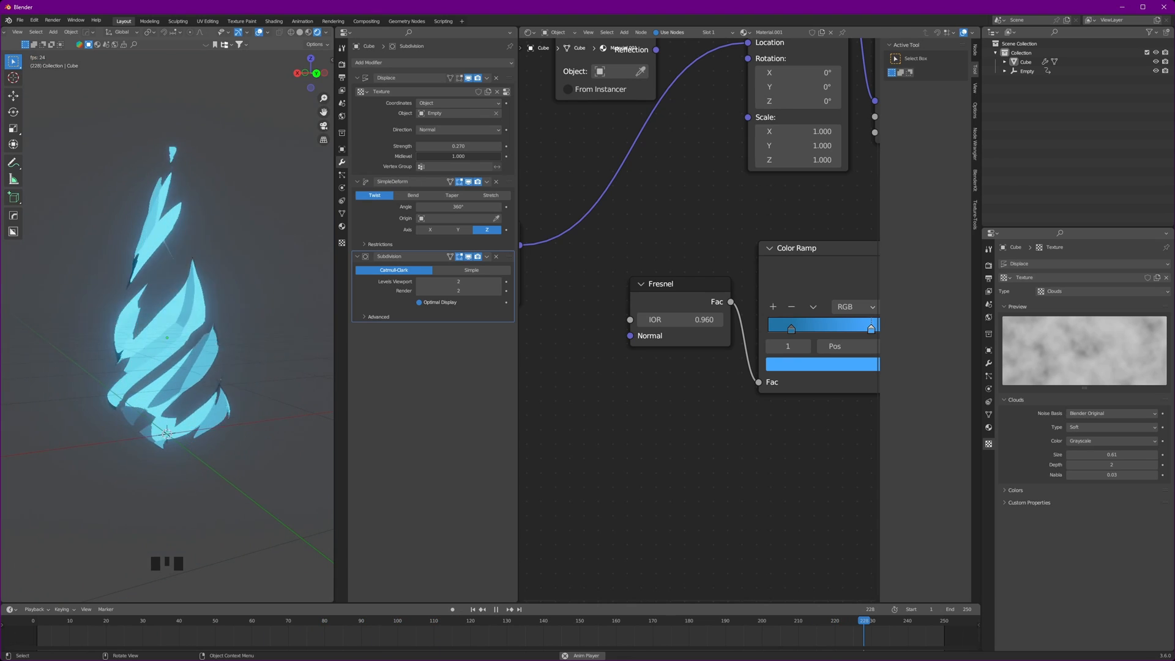
{"action": "scroll", "scroll_direction": "down", "scroll_amount": 3}
{"action": "type", "text": "mix"}
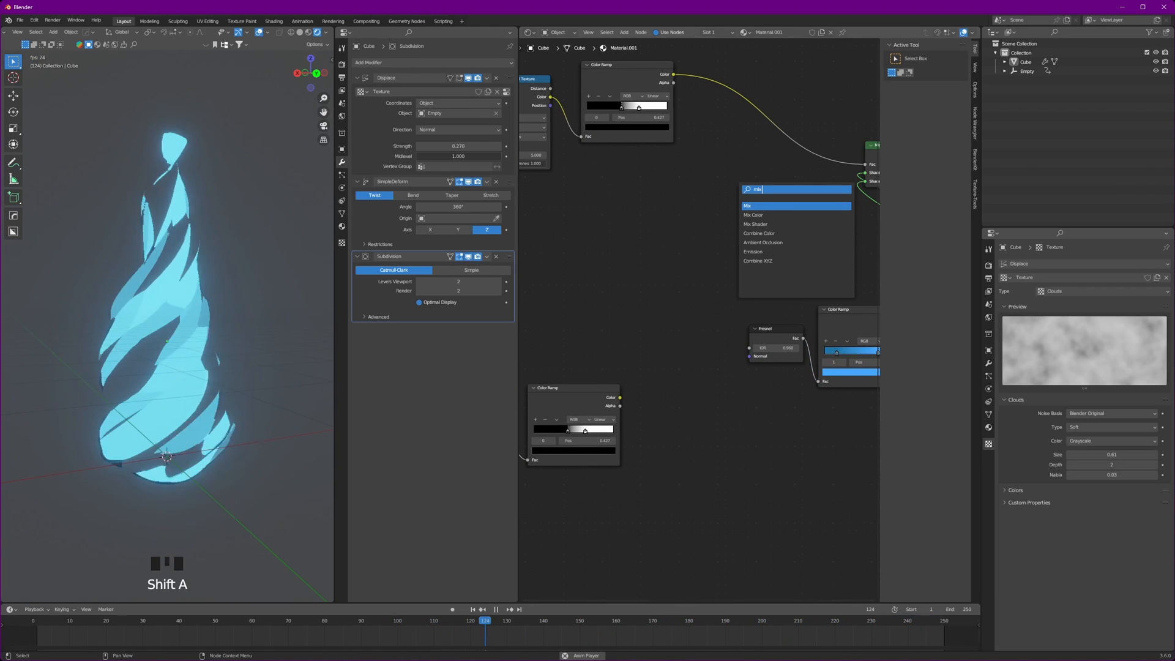
- Add a Mix node and link both Color Ramp outputs into its inputs
{"action": "left_click", "coordinate": [747, 207]}
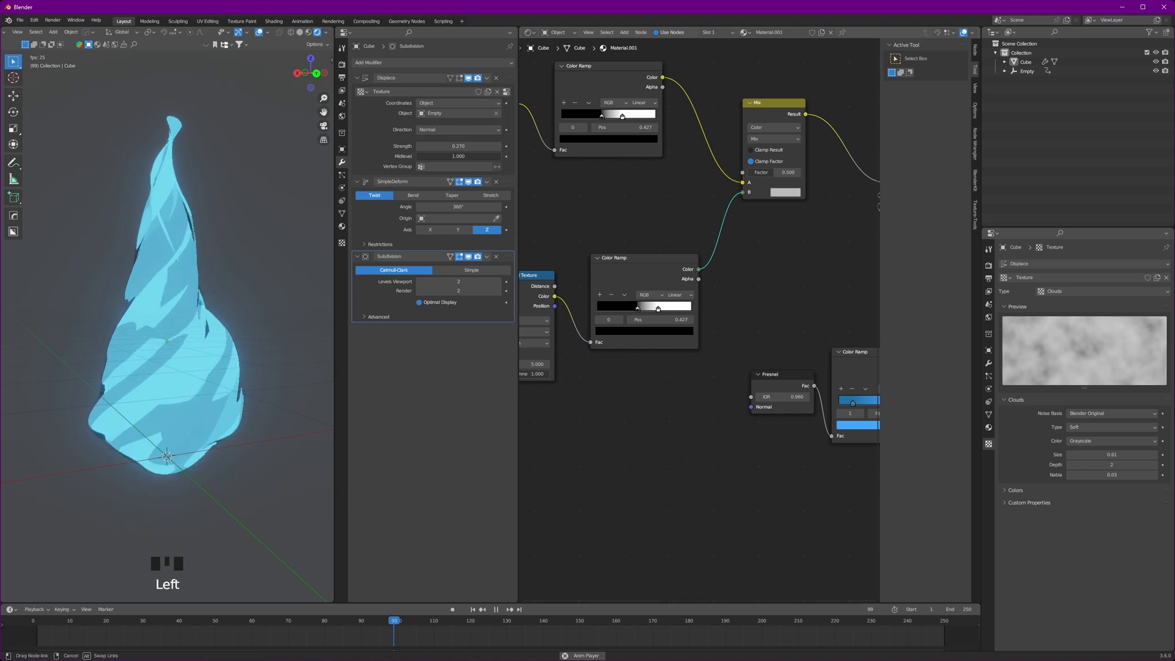
{"action": "left_click", "coordinate": [776, 139]}
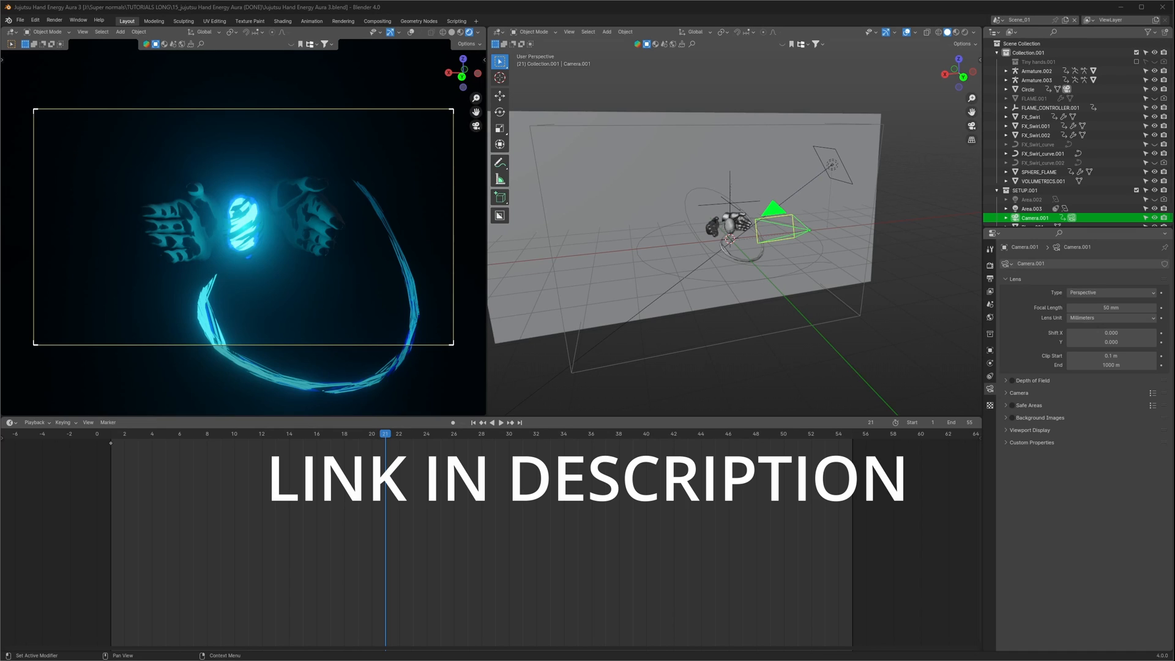
- Open the completed Jujutsu Hand Energy Aura file and view it through the camera
{"action": "left_click", "coordinate": [700, 433]}
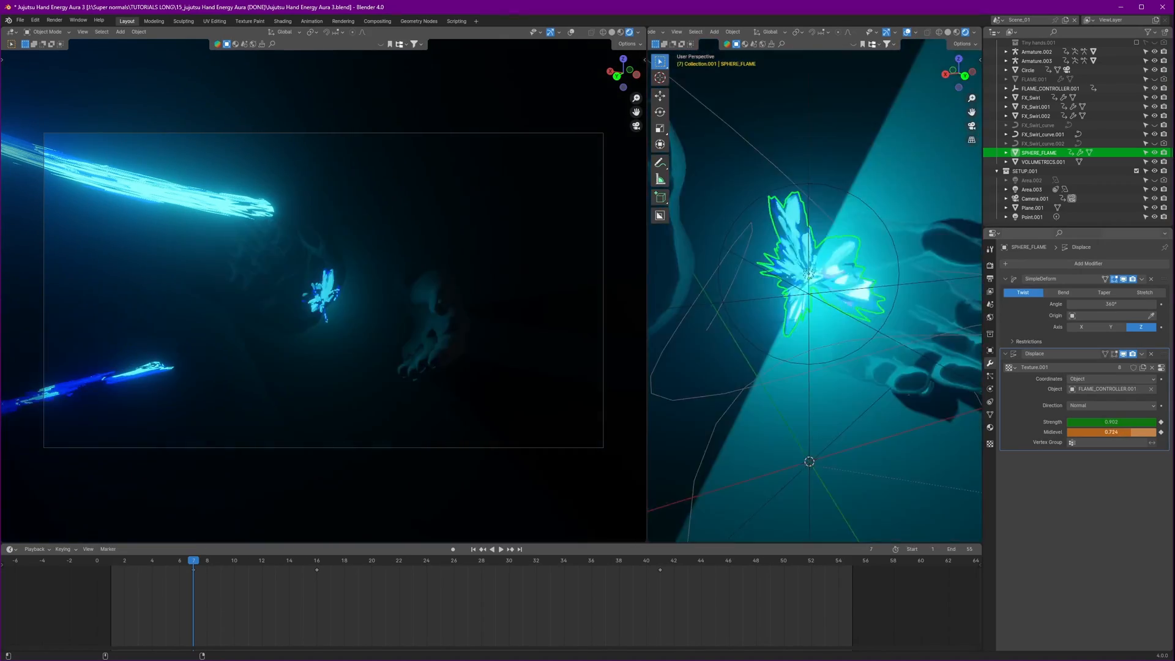
- Adjust SPHERE_FLAME's Displace midlevel, jump to frame 25, and select the point light
{"action": "left_click_drag", "start_coordinate": [1109, 431], "coordinate": [1132, 437]}
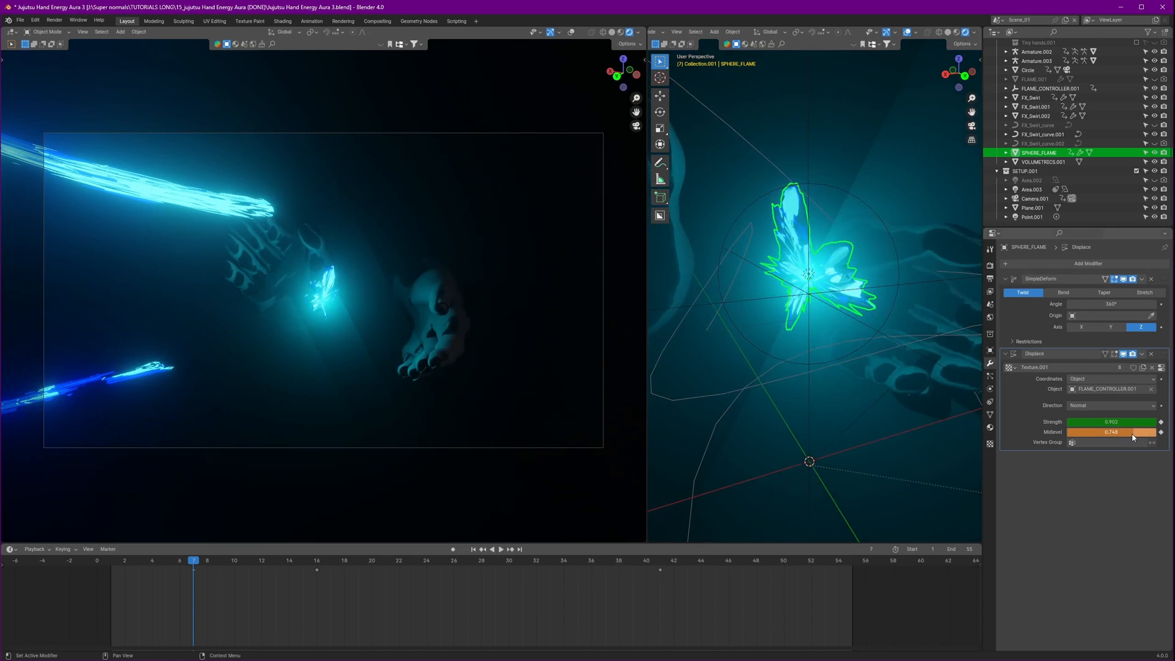
{"action": "left_click", "coordinate": [441, 560]}
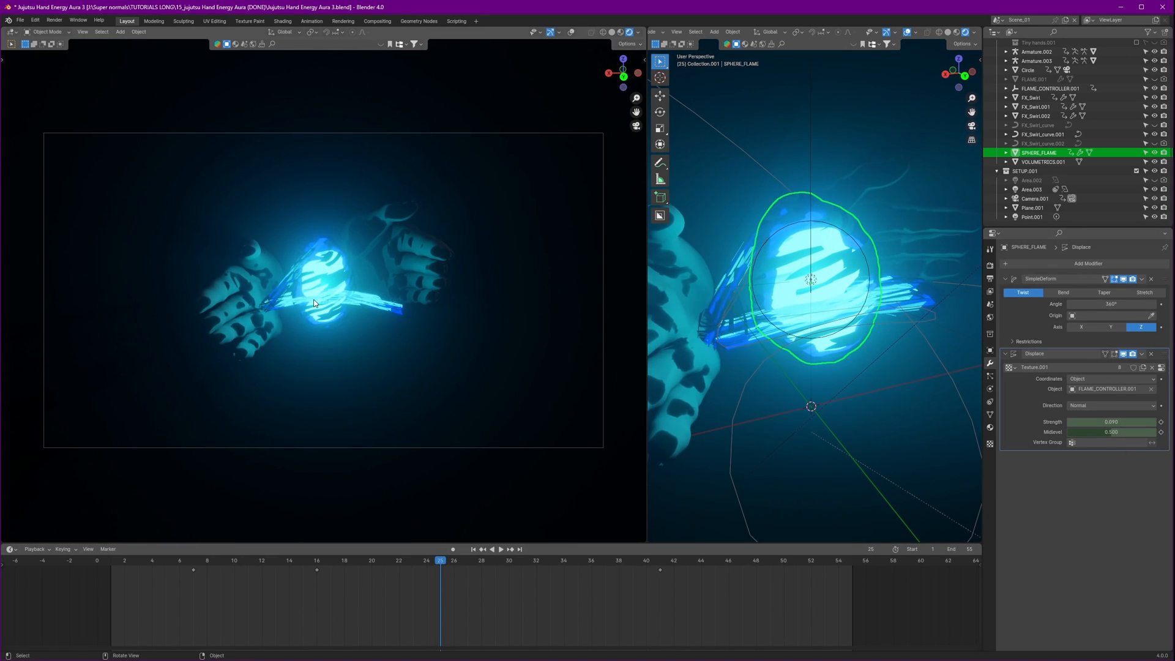
{"action": "left_click", "coordinate": [1032, 217]}
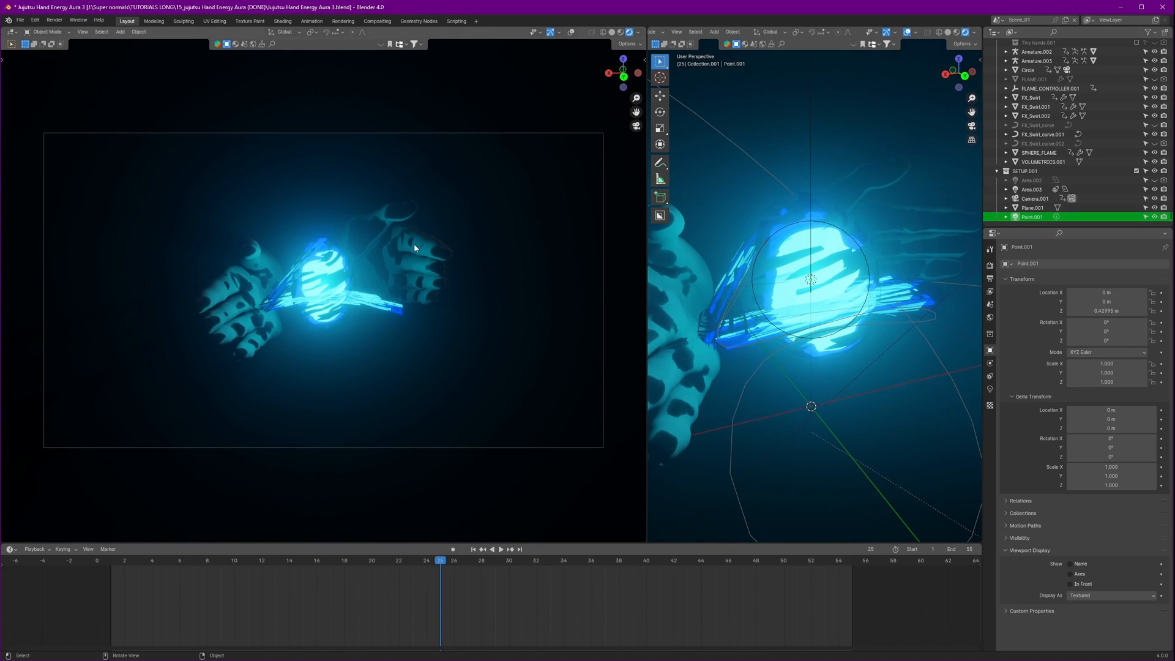
{"action": "mouse_move", "coordinate": [446, 239]}
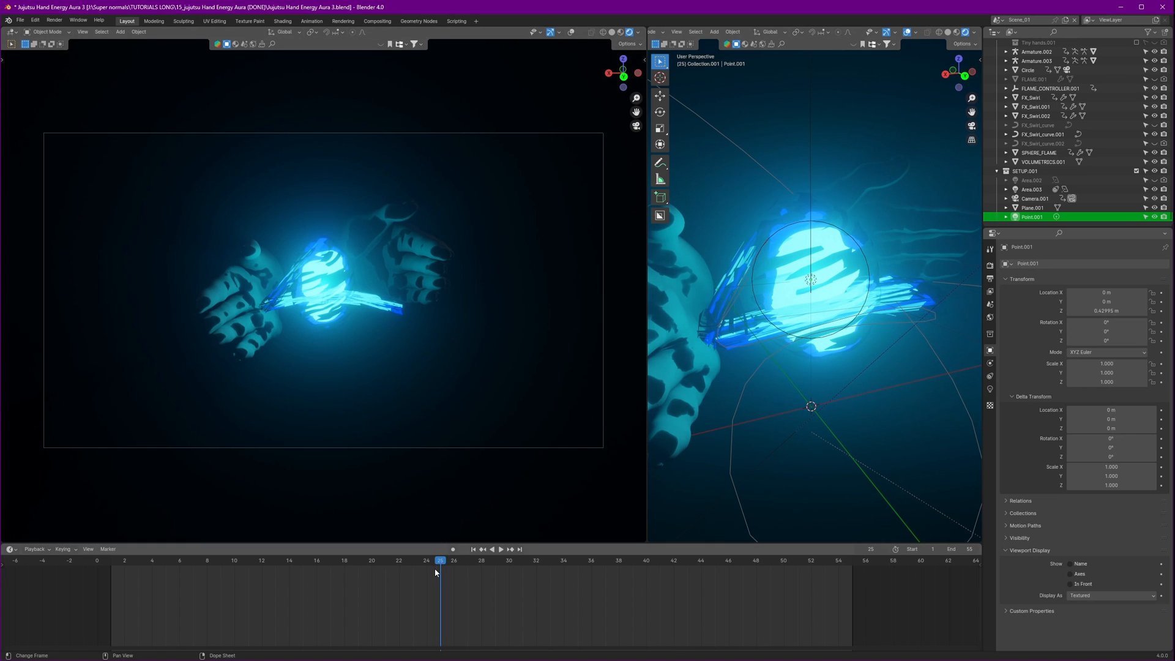
- Step to frame 18 and select FX_Swirl to show its twist, Displace and Curve modifiers
{"action": "left_click", "coordinate": [500, 548]}
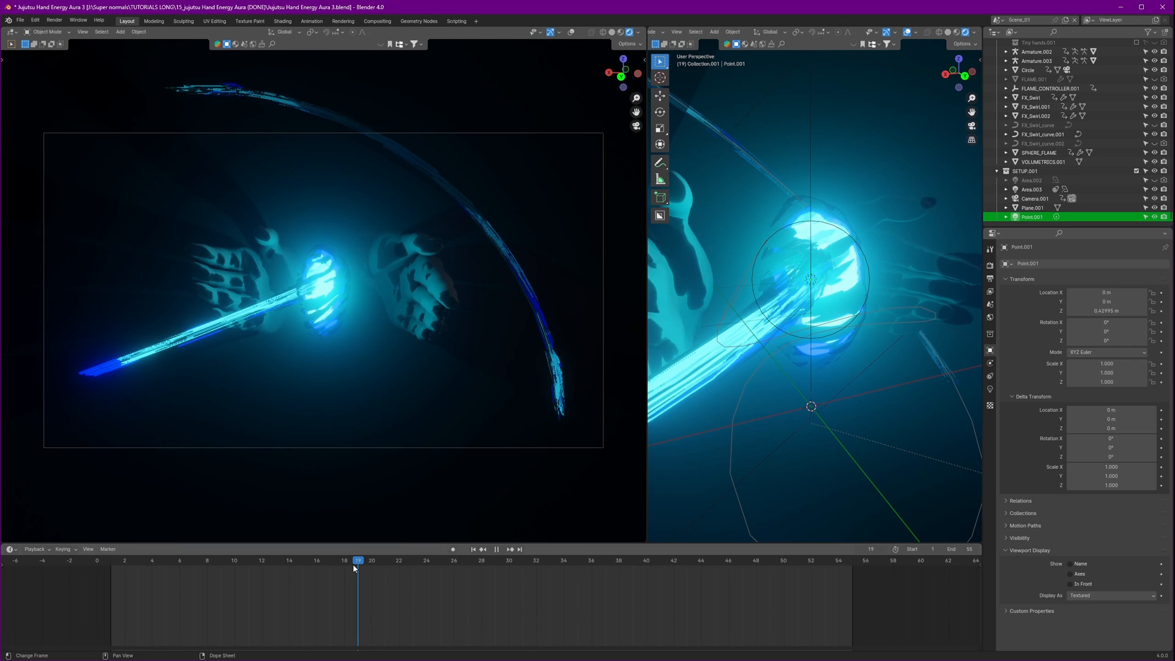
{"action": "left_click", "coordinate": [343, 561]}
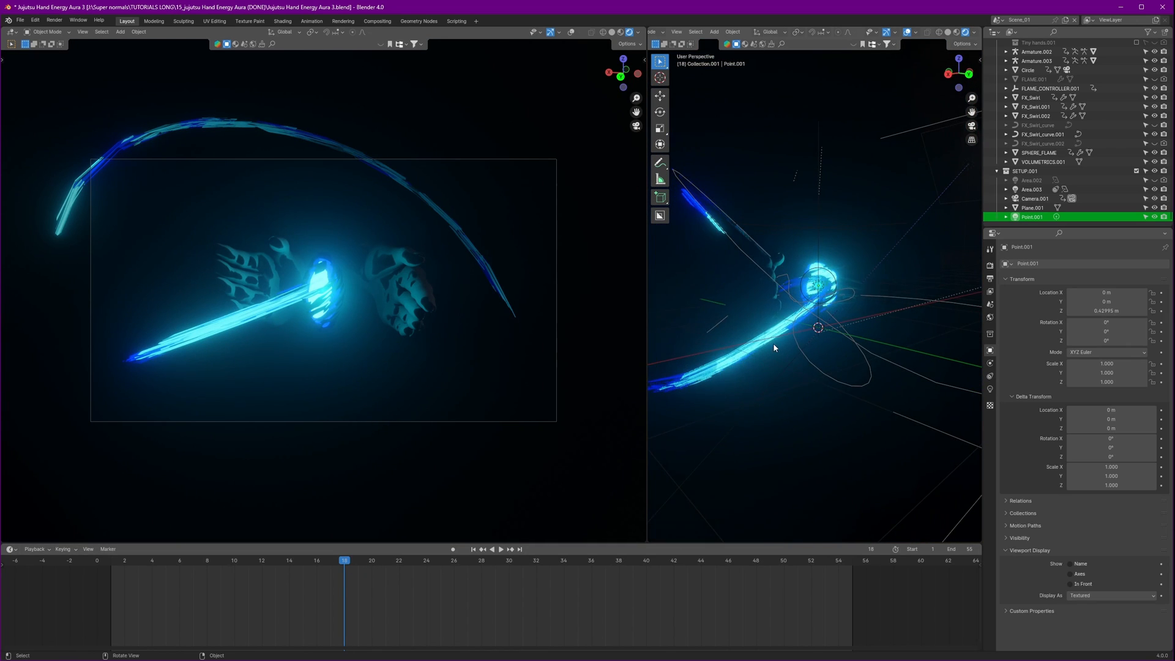
{"action": "left_click", "coordinate": [1031, 97]}
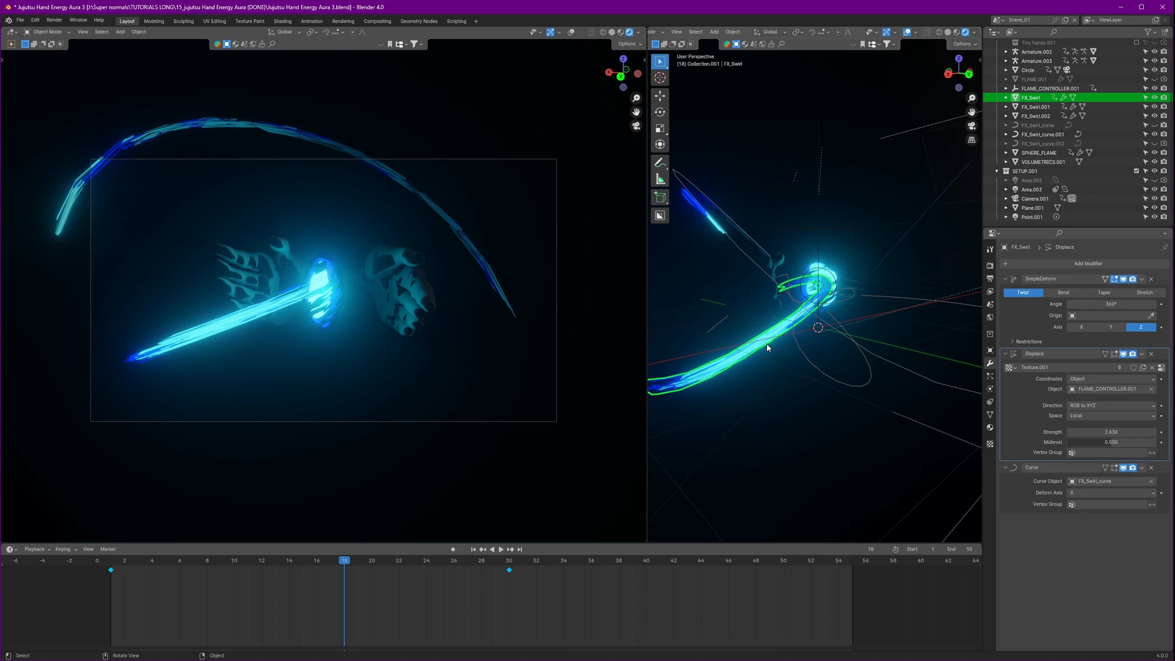
{"action": "mouse_move", "coordinate": [783, 341]}
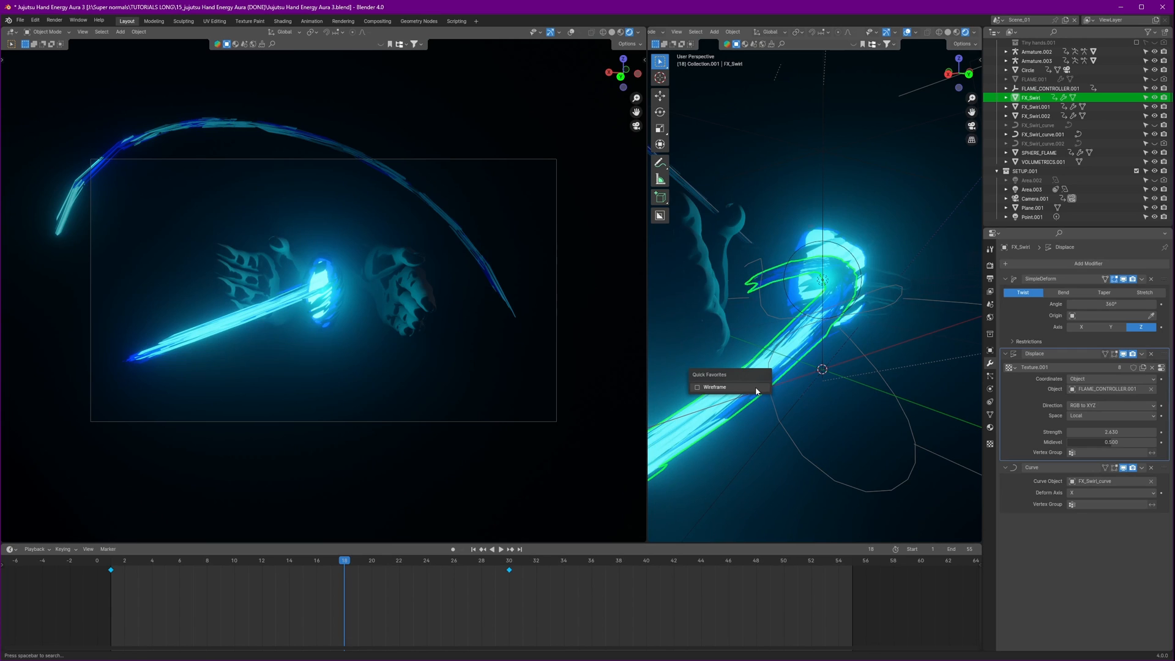
{"action": "key", "text": "Tab"}
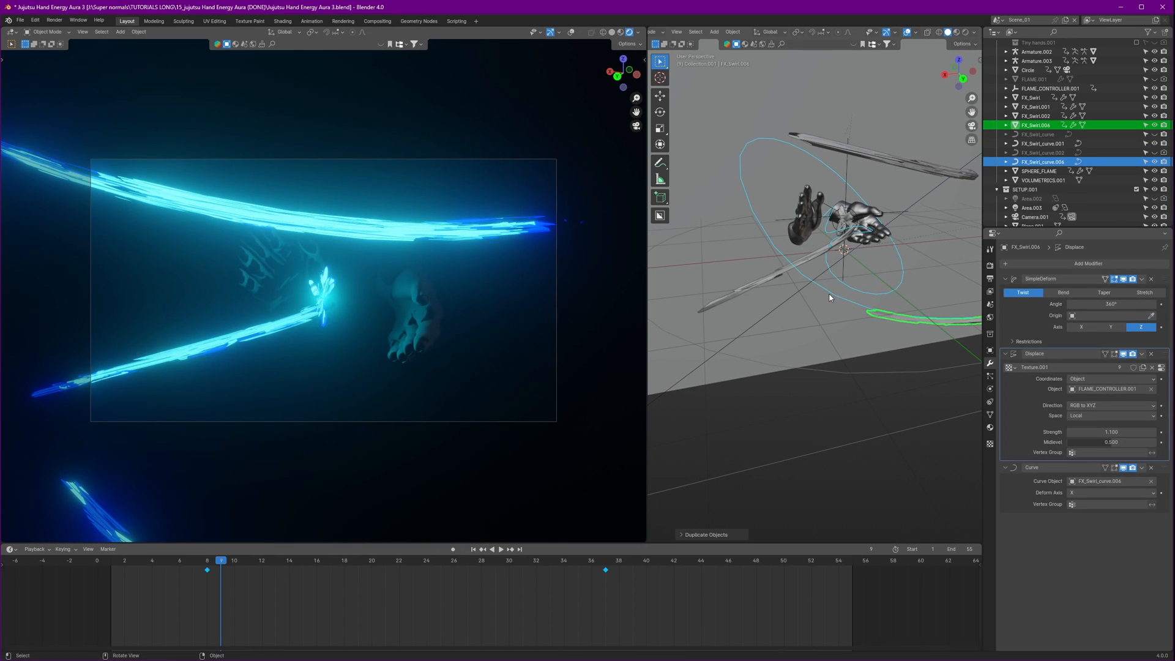
- Put the duplicate's guide curve FX_Swirl_curve.004 into Edit Mode at frame 1
{"action": "left_click", "coordinate": [1041, 161]}
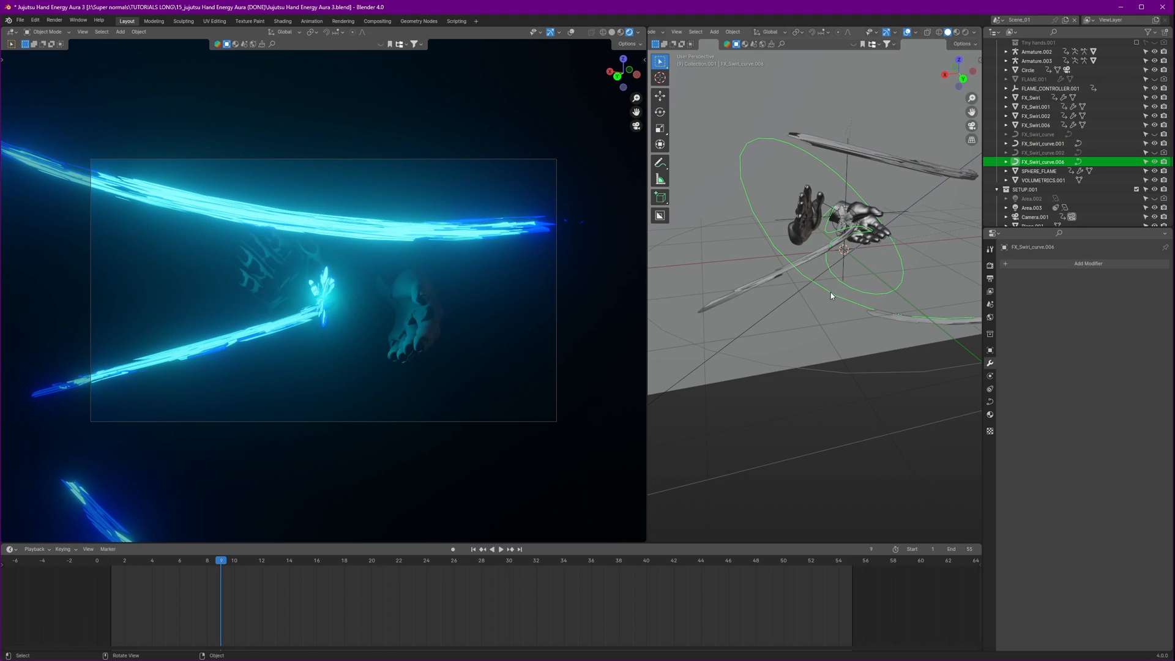
{"action": "key", "text": "Tab"}
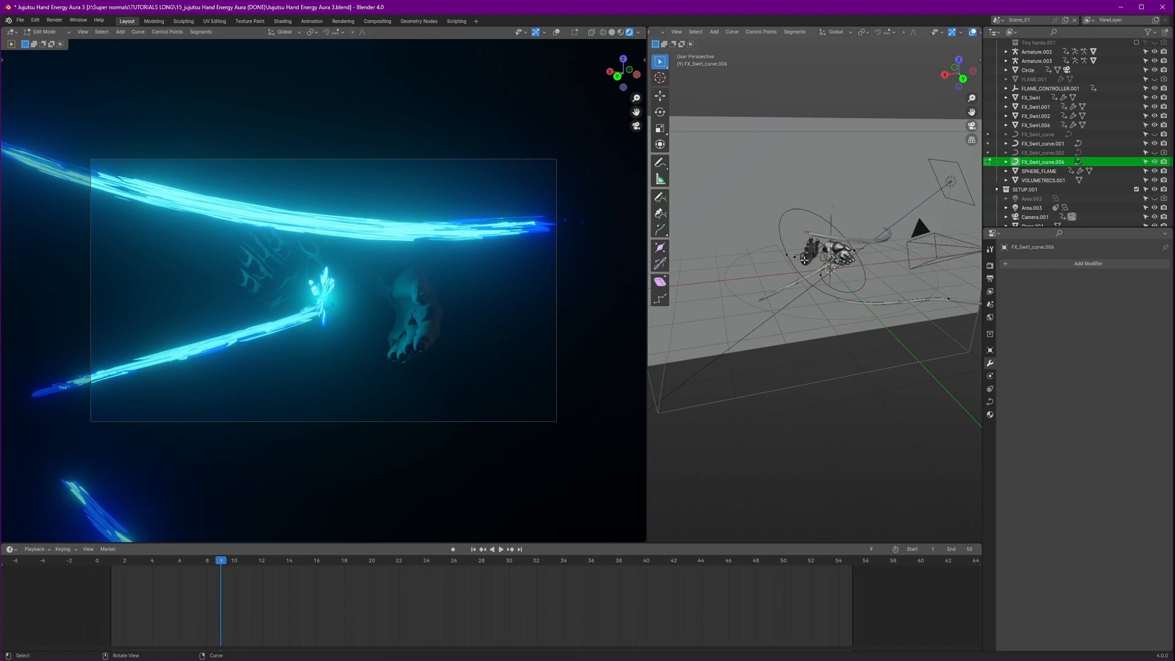
{"action": "key", "text": "g"}
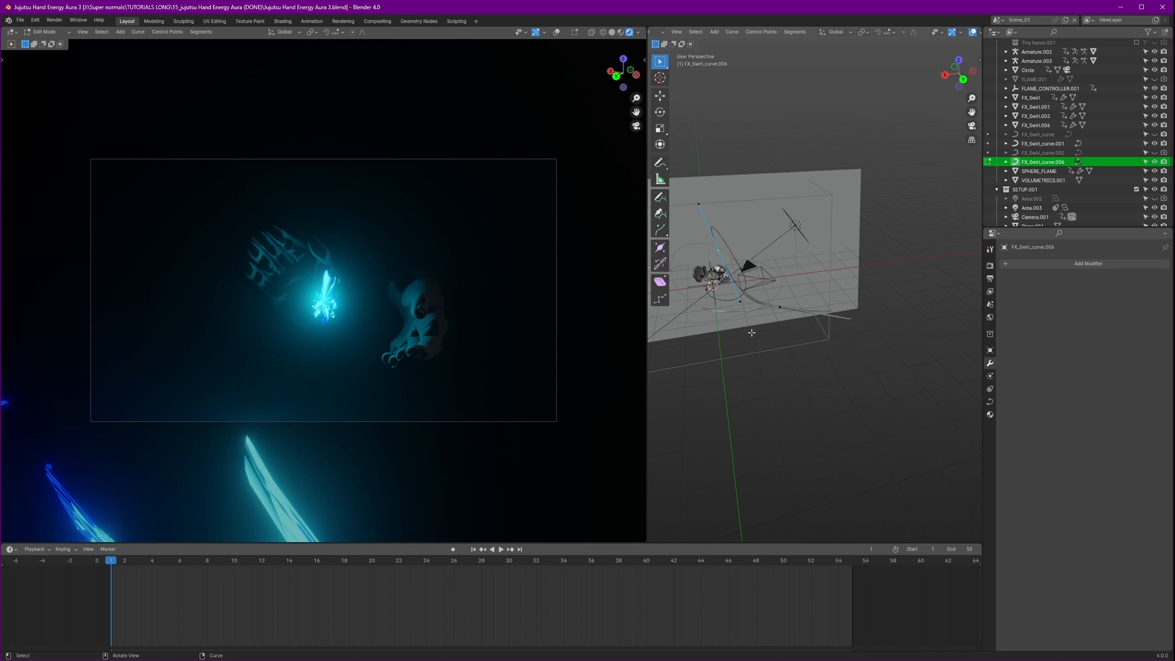
{"action": "left_click", "coordinate": [711, 117]}
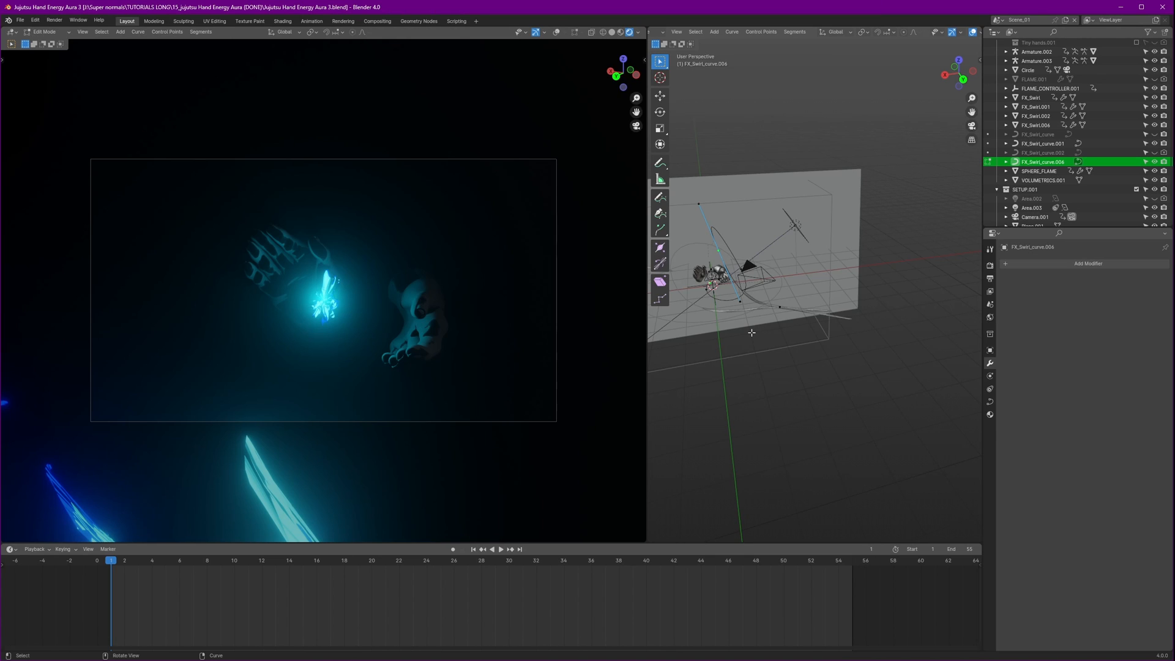
- Switch the active scene to Scene_02 from the top-bar scene list
{"action": "left_click", "coordinate": [1019, 19]}
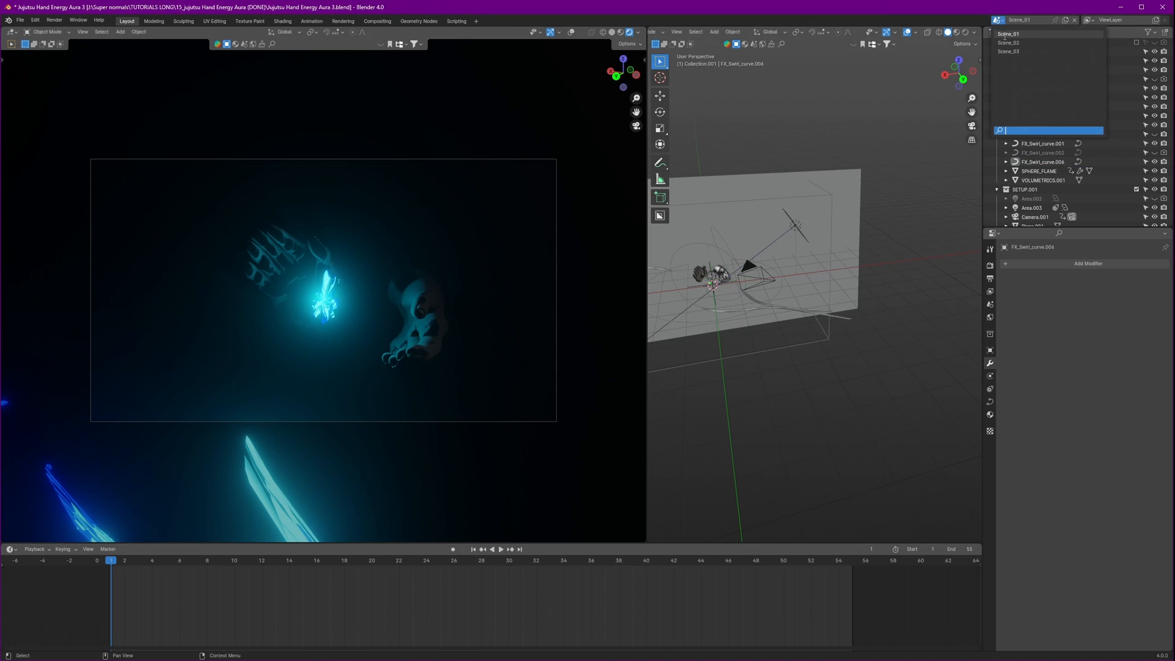
{"action": "left_click", "coordinate": [1008, 43]}
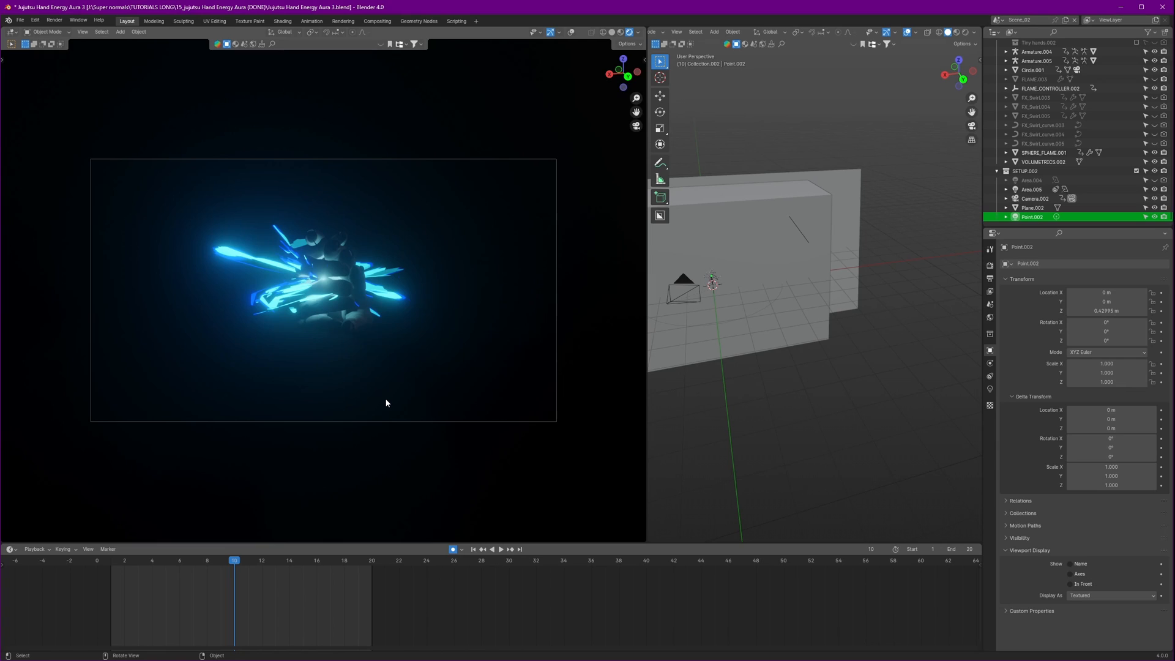